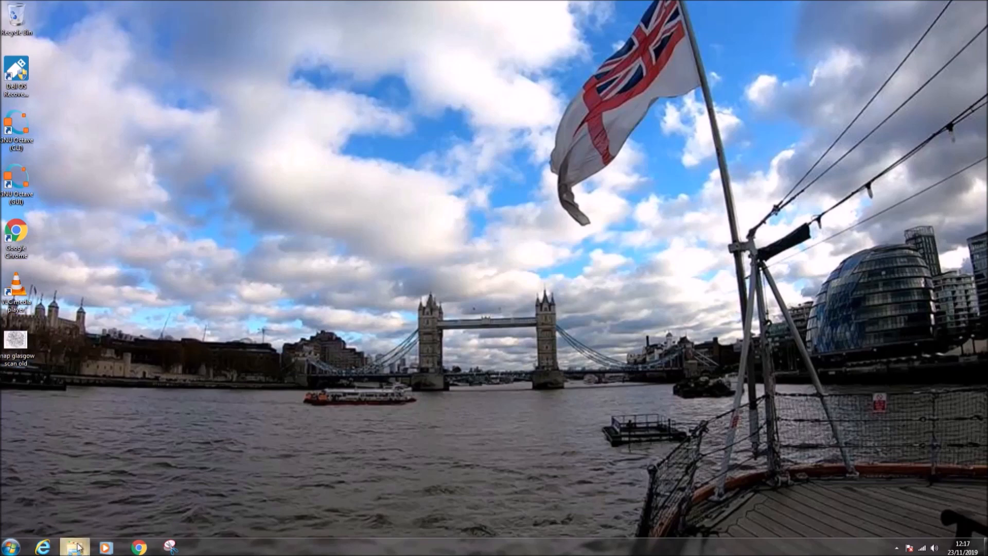
- Browse the Pictures and Videos libraries, the 1909 bootable-USB folder, and the Local Disk (C:) drive
left_click(74, 546)
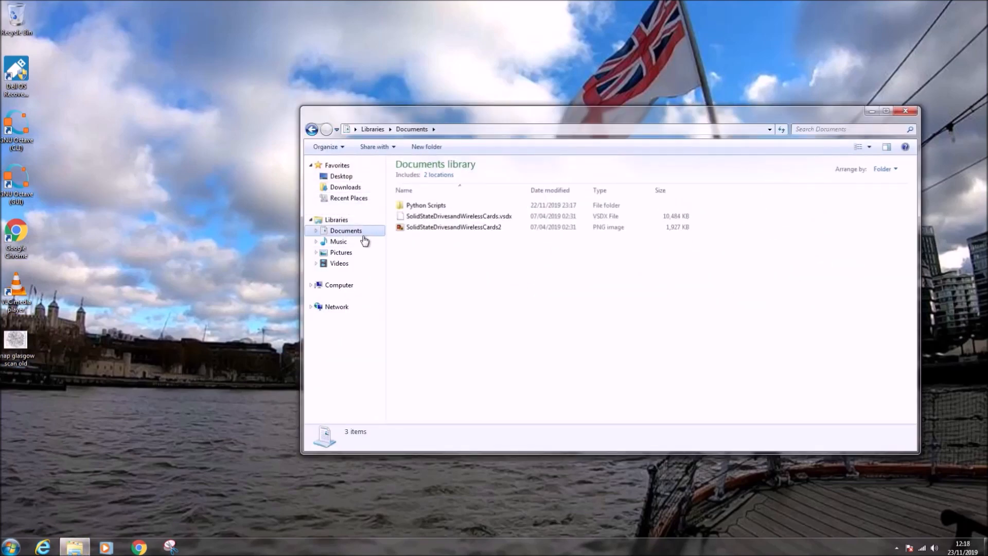
left_click(341, 252)
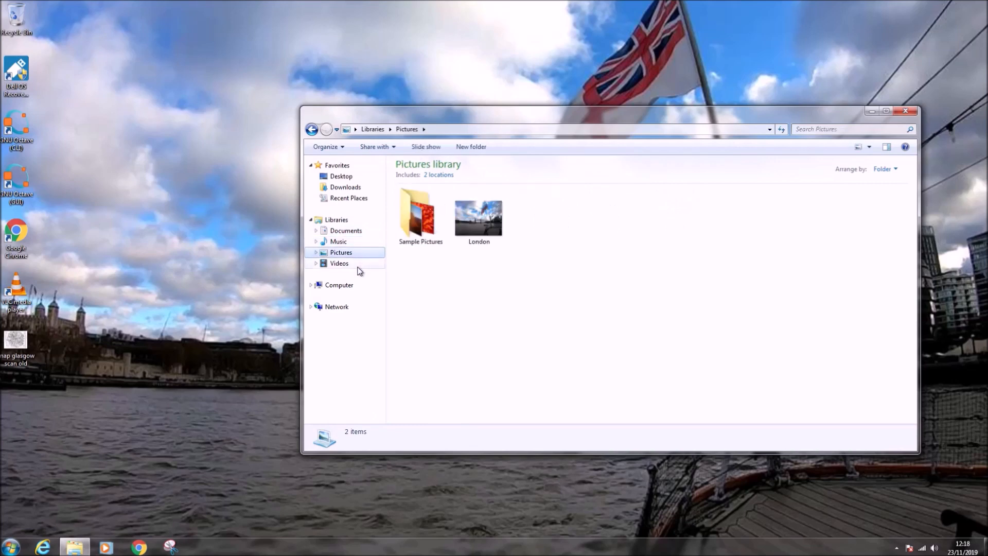
left_click(338, 263)
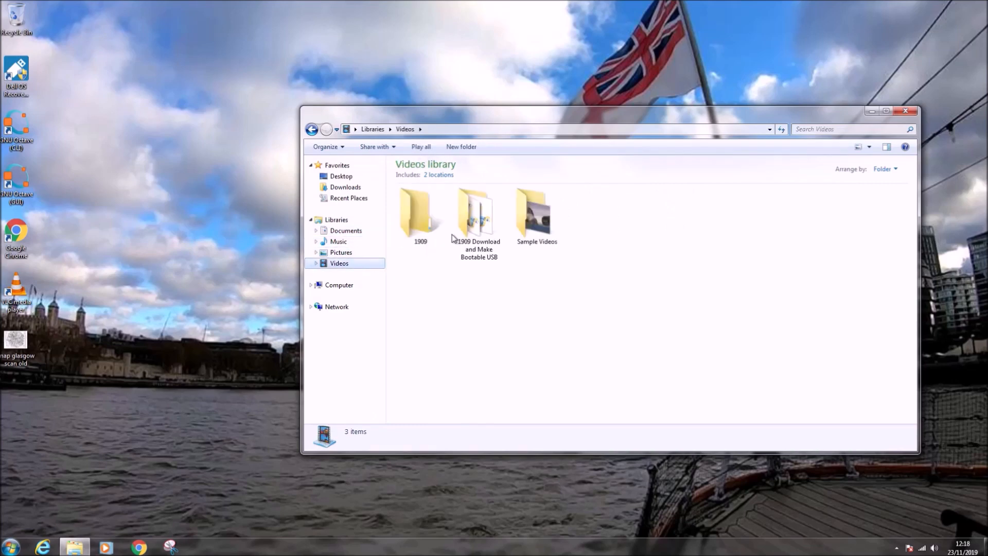
left_click(479, 214)
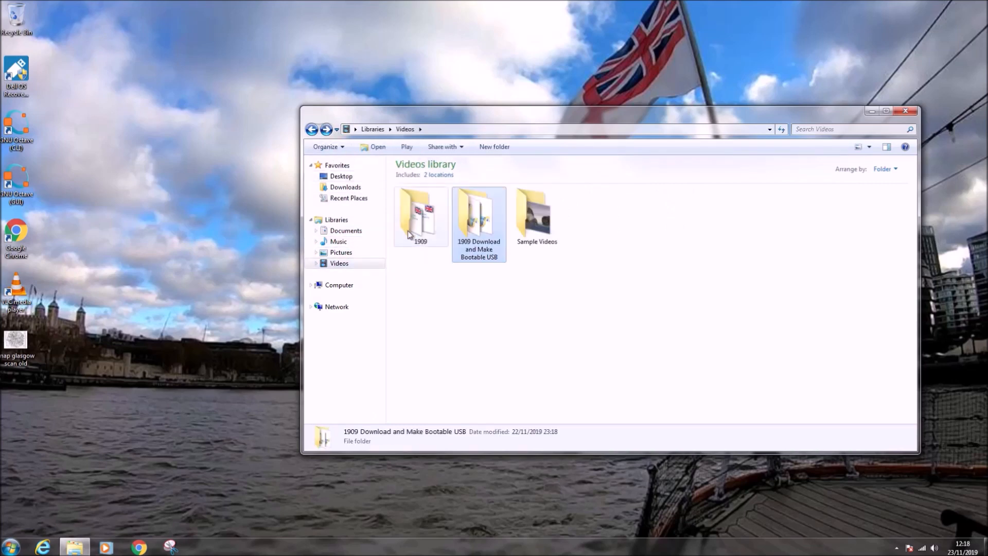
left_click(420, 216)
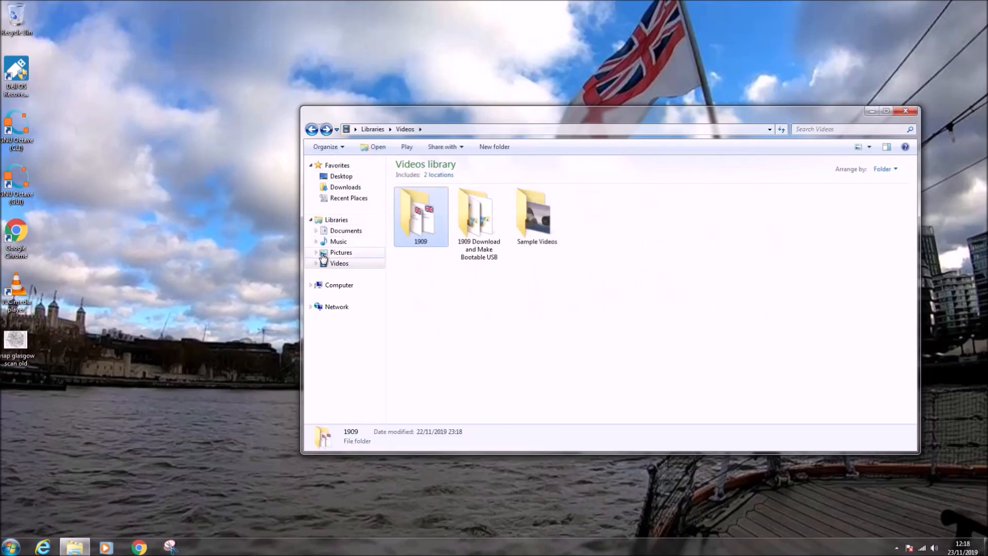
left_click(338, 285)
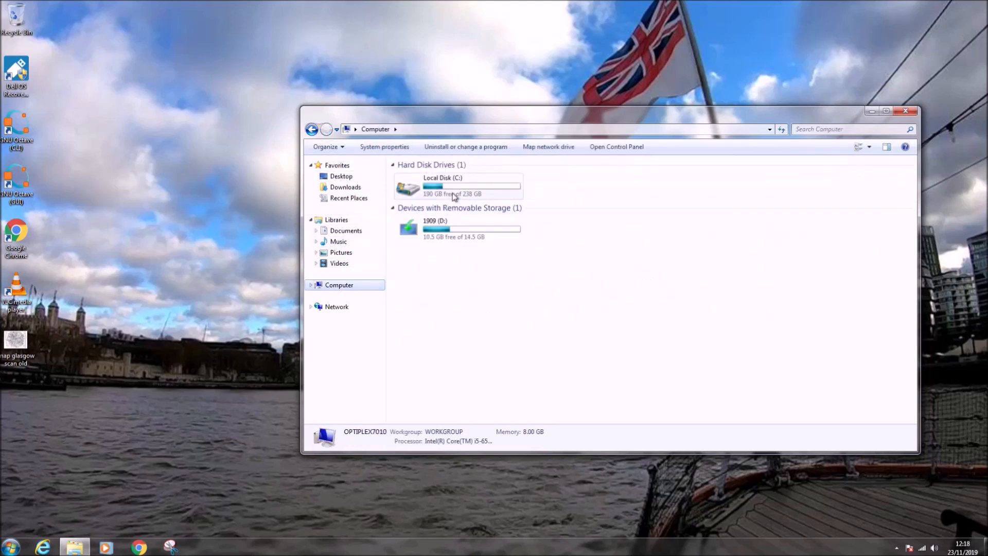
double_click(443, 187)
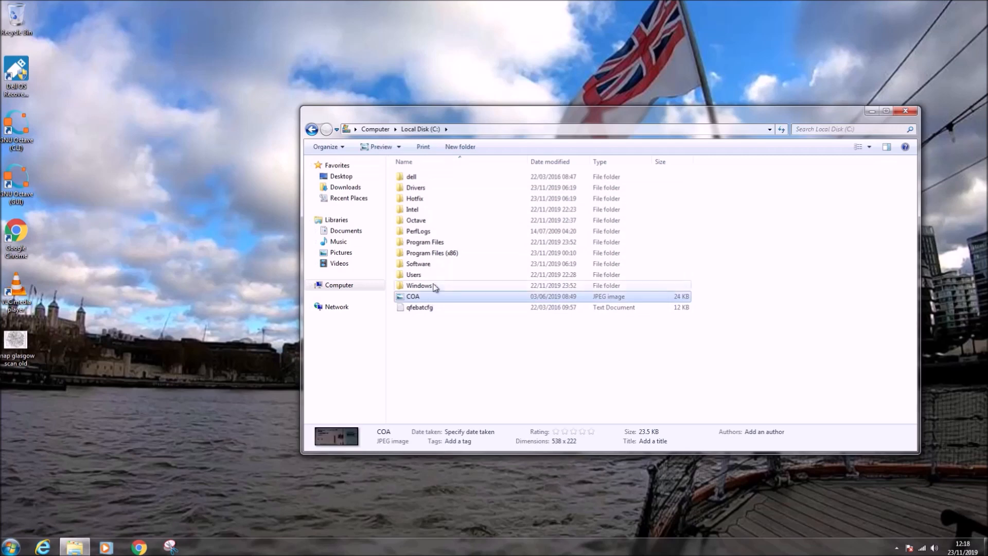
- Go to the roaming application data folder via %ap, then bring up the Downloads folder
left_click(568, 130)
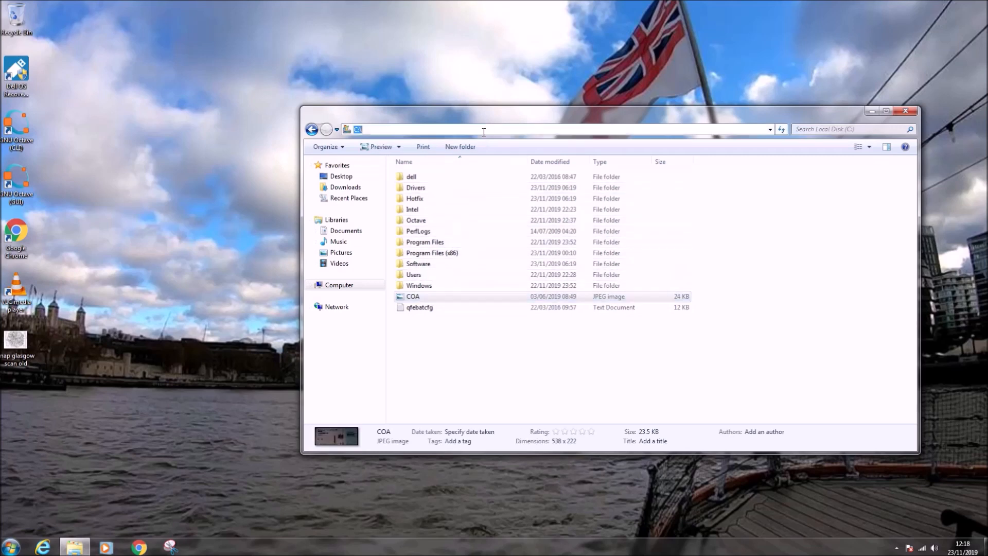
type("%ap")
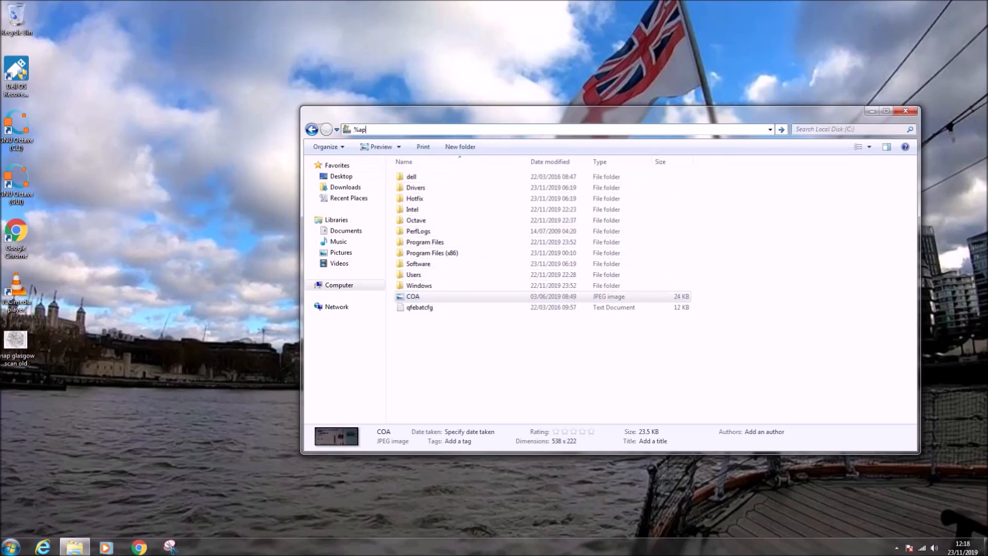
key("Enter")
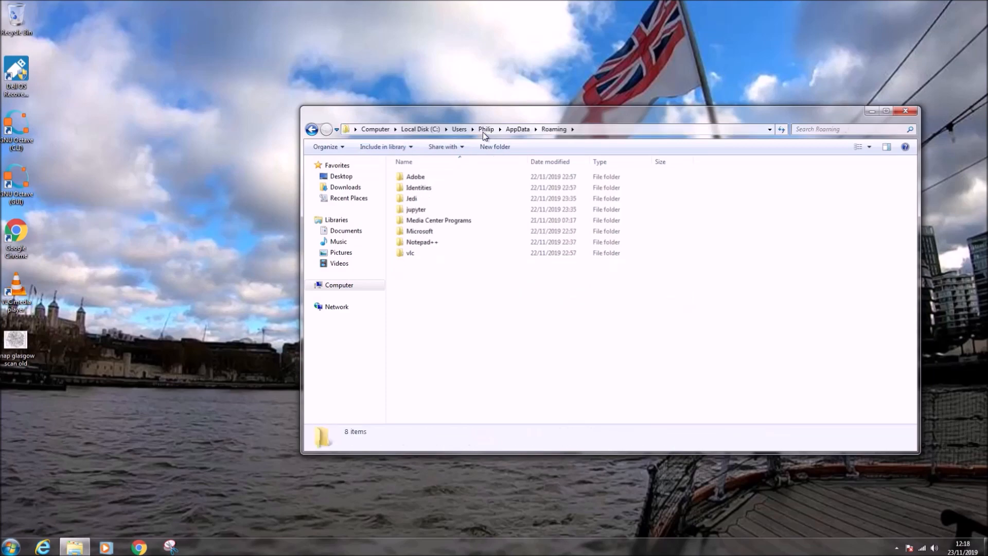
mouse_move(938, 119)
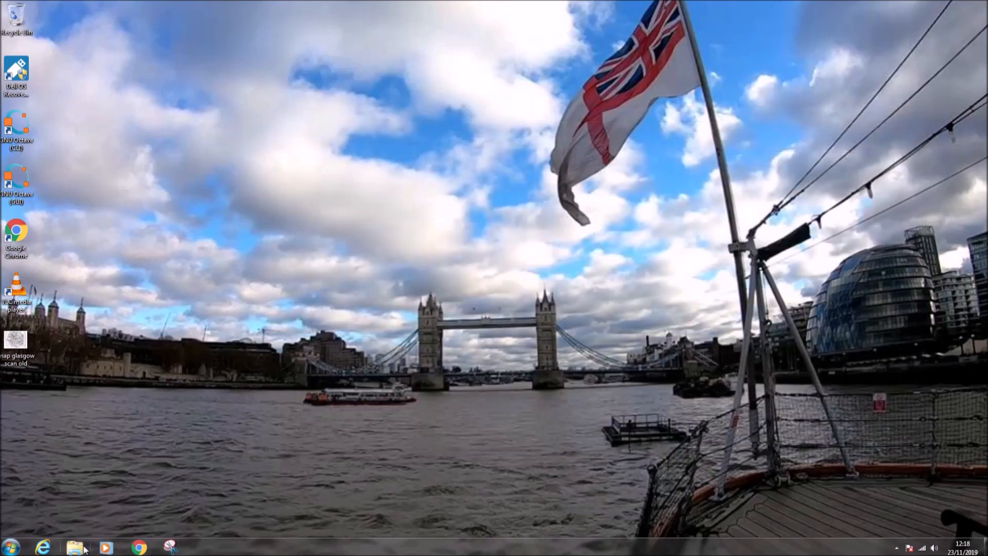
left_click(74, 546)
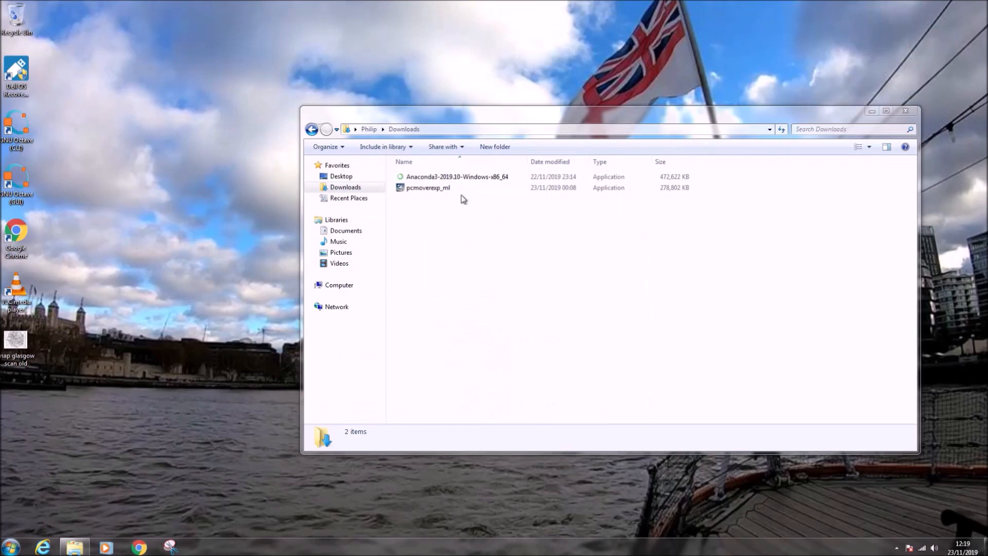
- Review the Power Options in Control Panel showing the Balanced plan, then close them
left_click(920, 548)
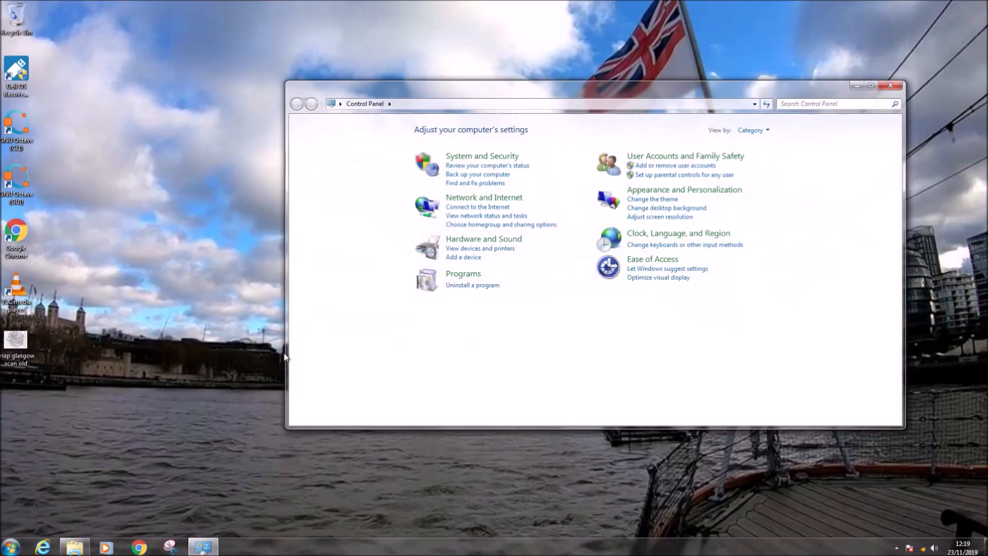
mouse_move(502, 246)
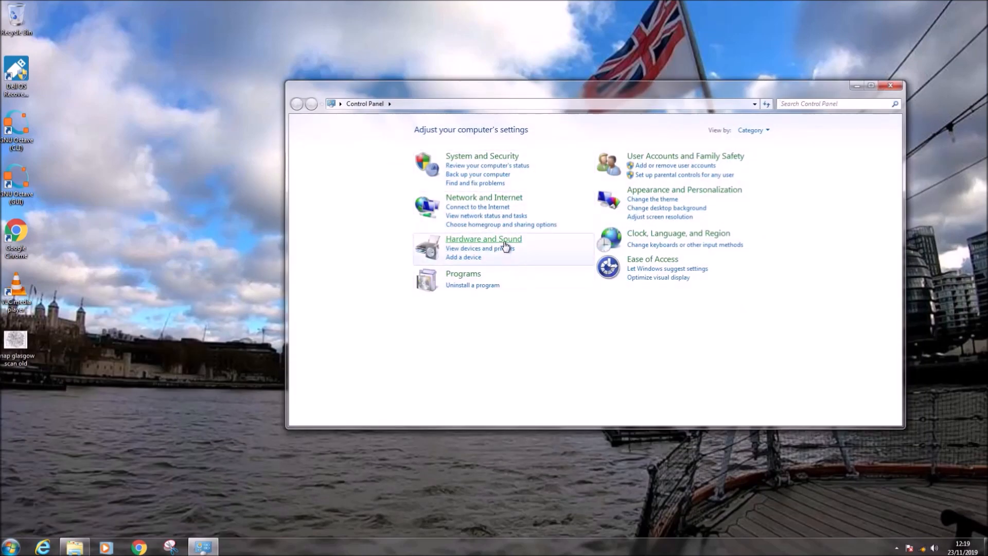
left_click(484, 238)
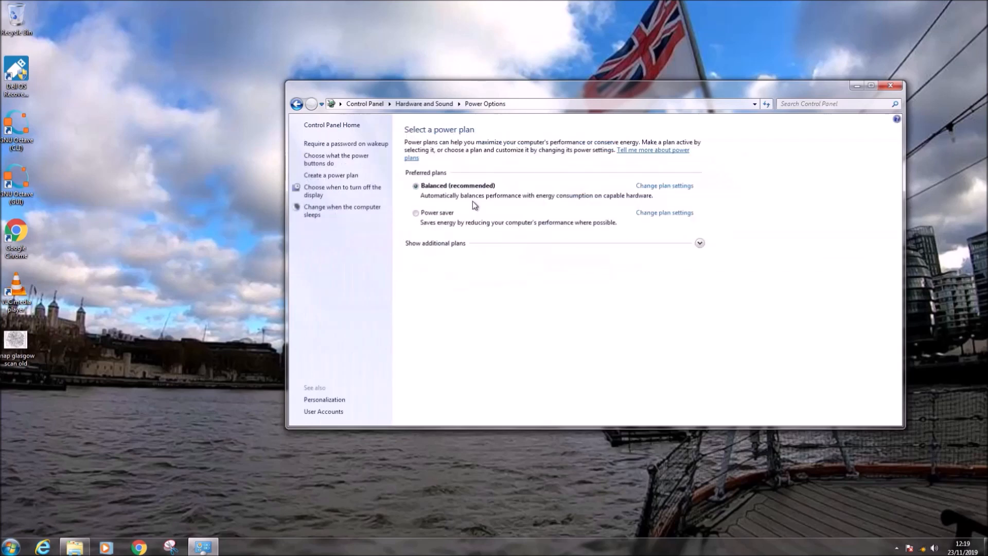
left_click(664, 185)
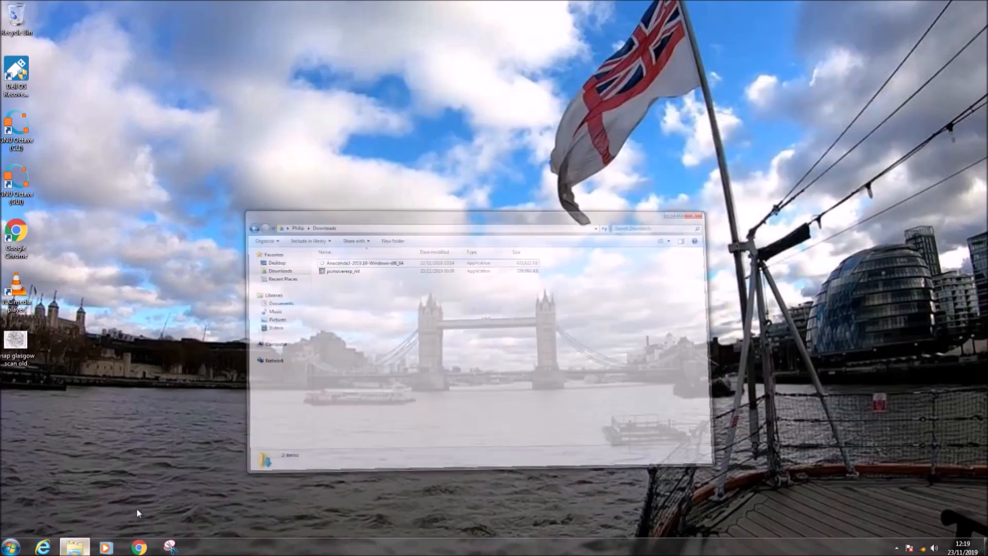
- Run pcmoverexp_ml, accept the licence, install to the default folder with desktop shortcut and launch it
double_click(343, 270)
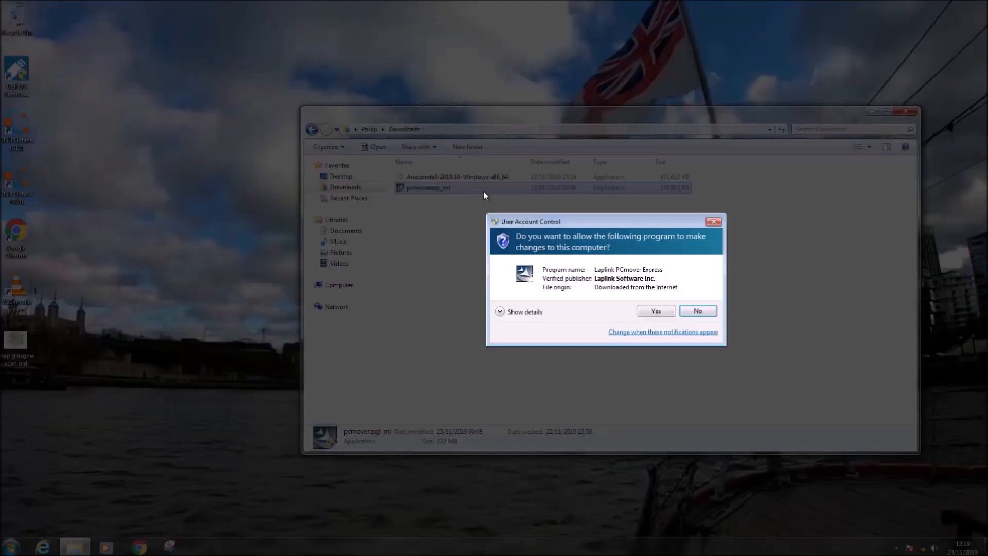
left_click(654, 311)
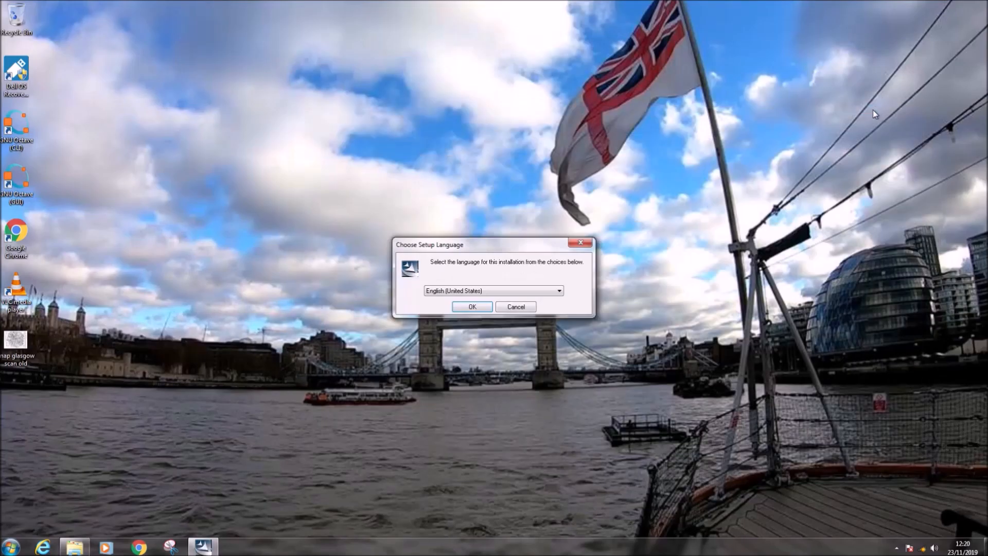
left_click(472, 307)
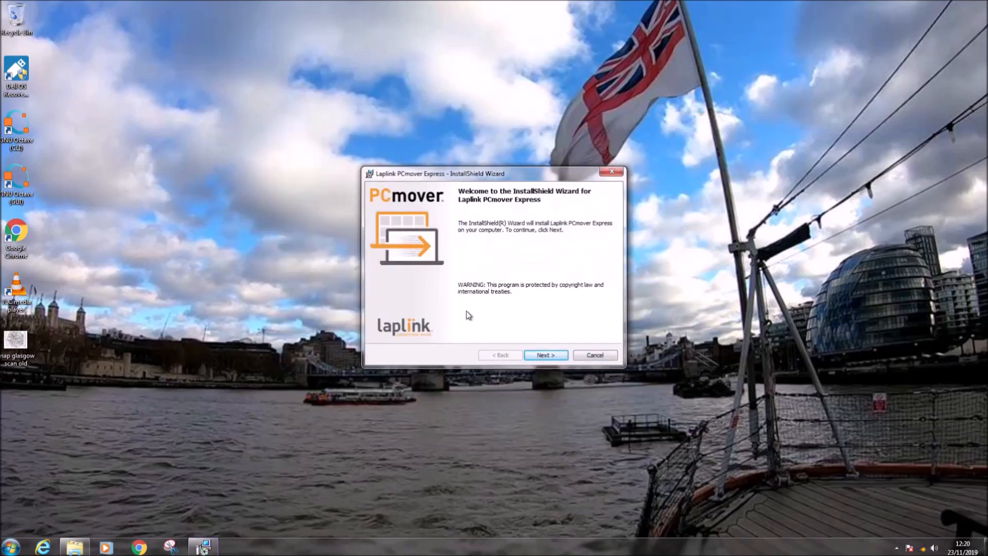
left_click(544, 355)
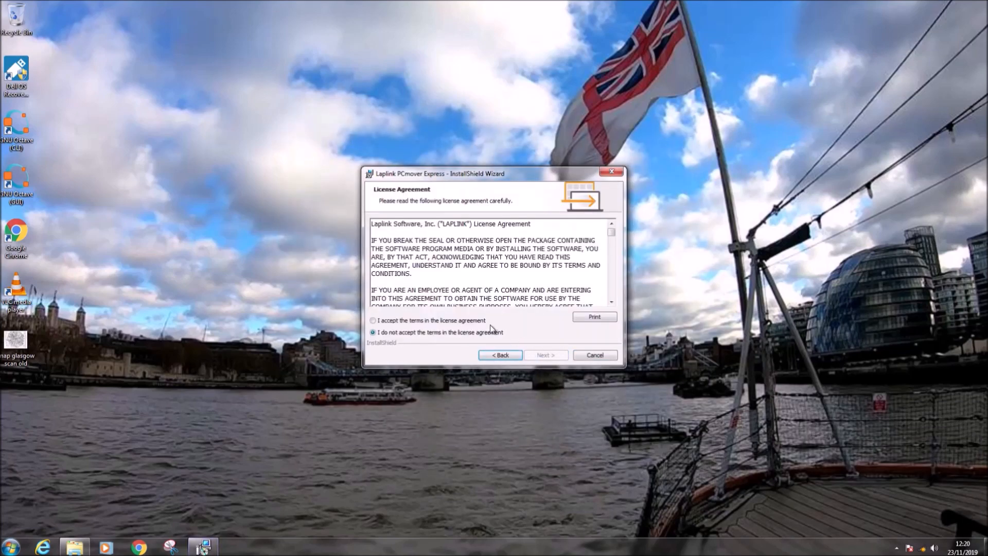
left_click(546, 355)
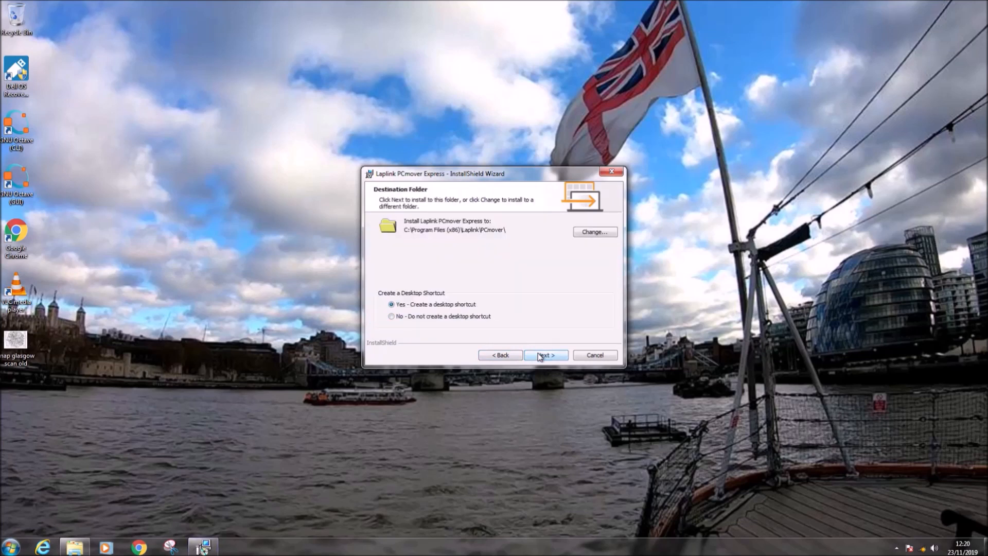
left_click(544, 355)
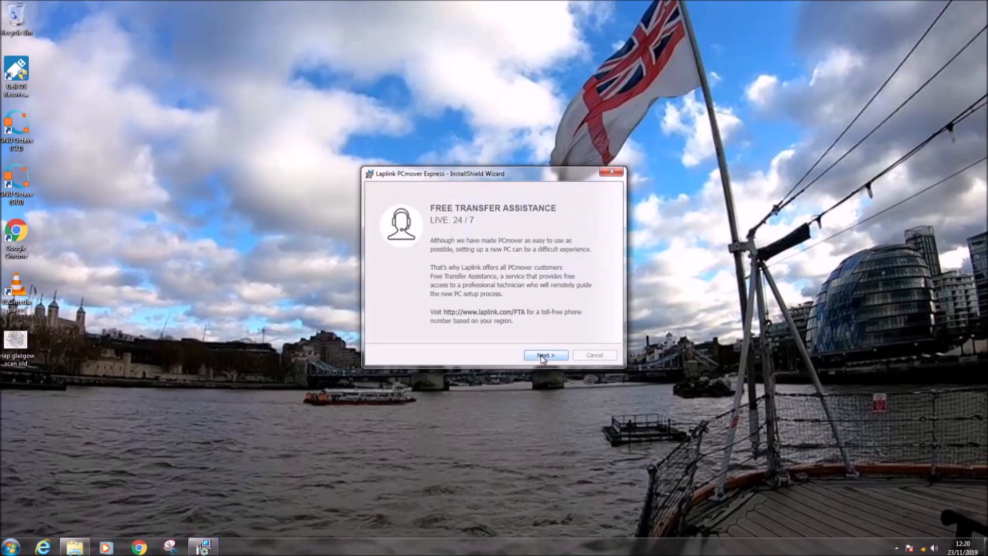
left_click(546, 355)
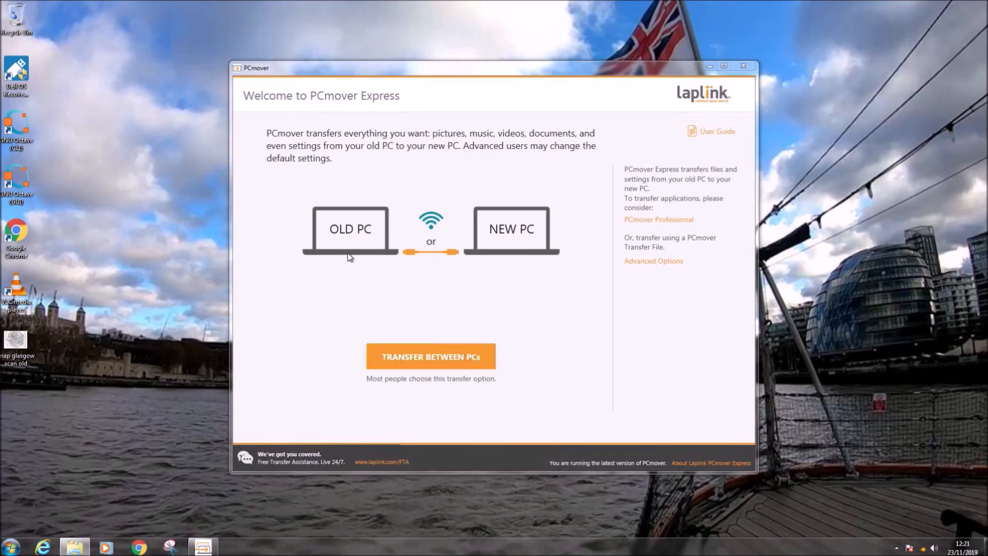
mouse_move(442, 363)
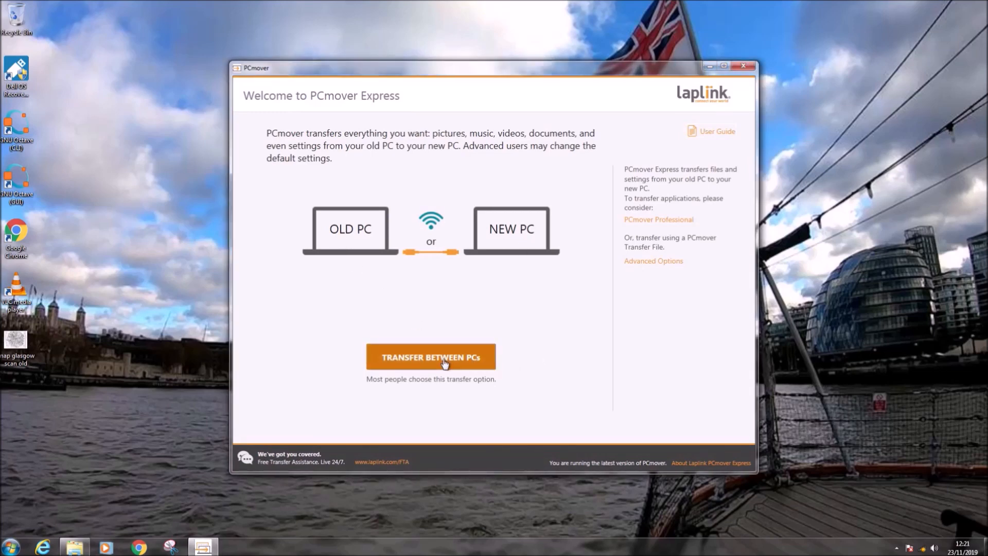
- Choose Transfer Between PCs on the PCmover welcome screen
left_click(431, 357)
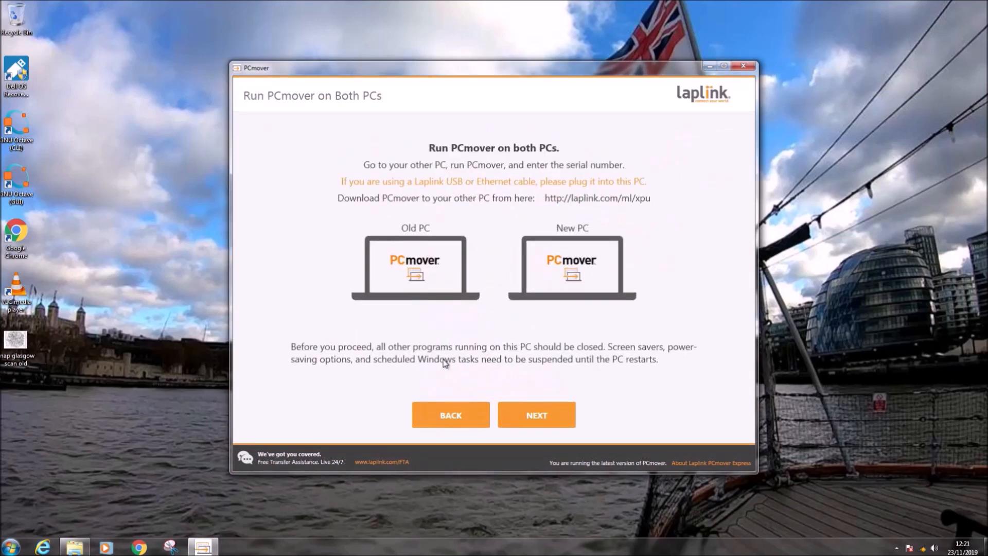
mouse_move(510, 395)
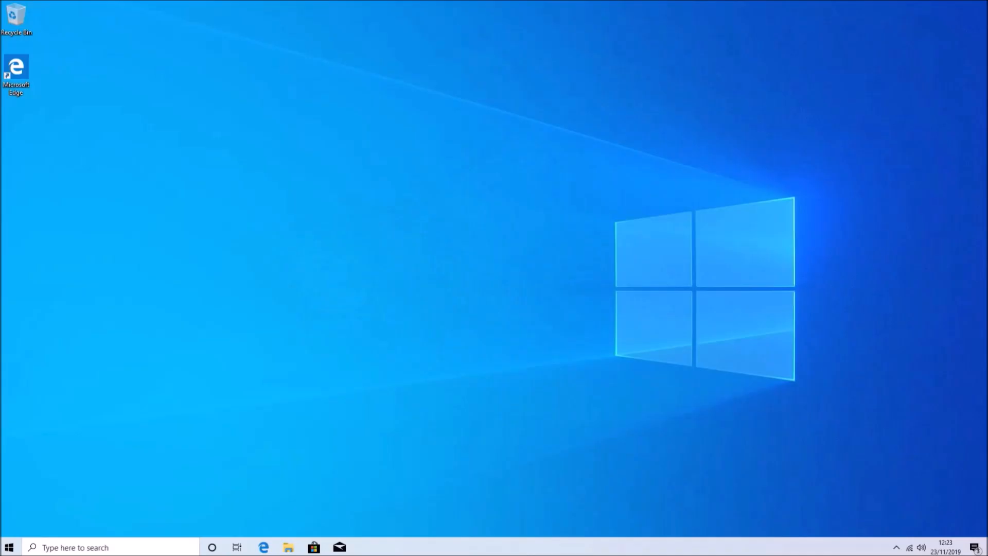
- Set Sleep and Screen 'when plugged in' to Never in Power & sleep settings, then close Settings
left_click(910, 547)
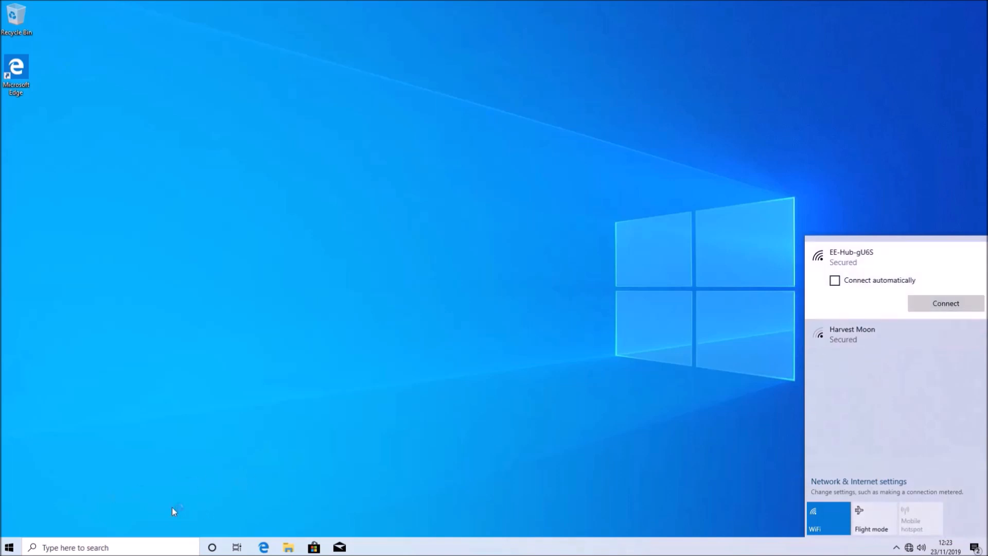
right_click(9, 546)
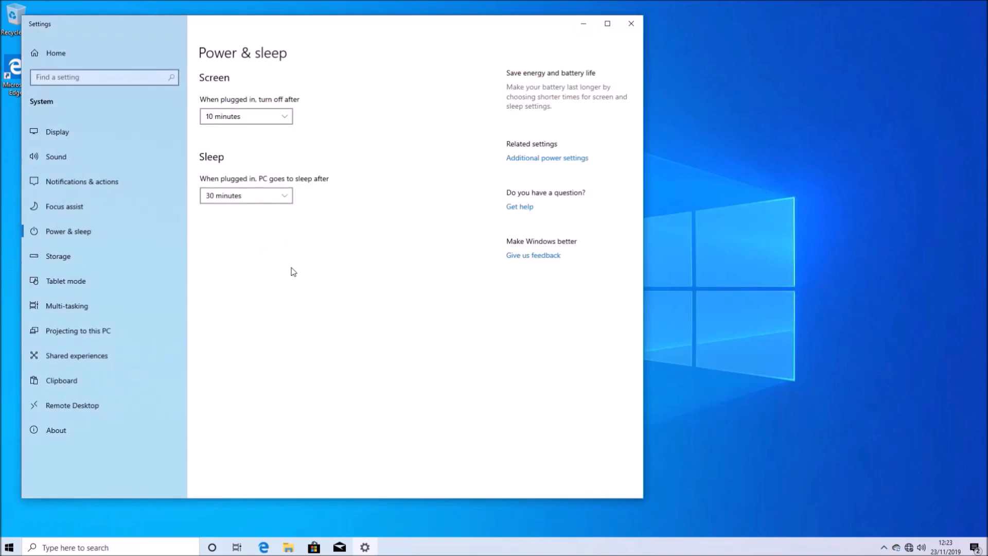
left_click(246, 196)
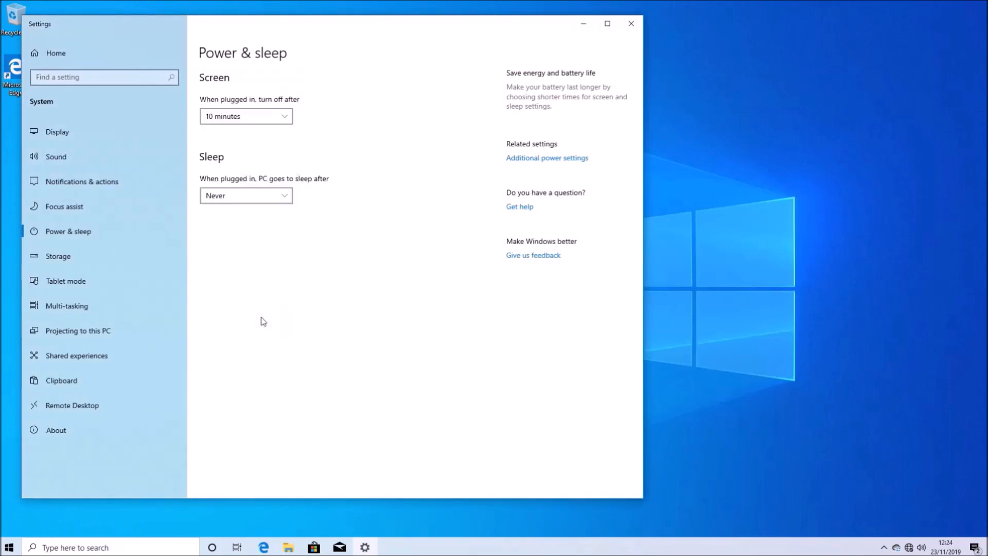
left_click(246, 116)
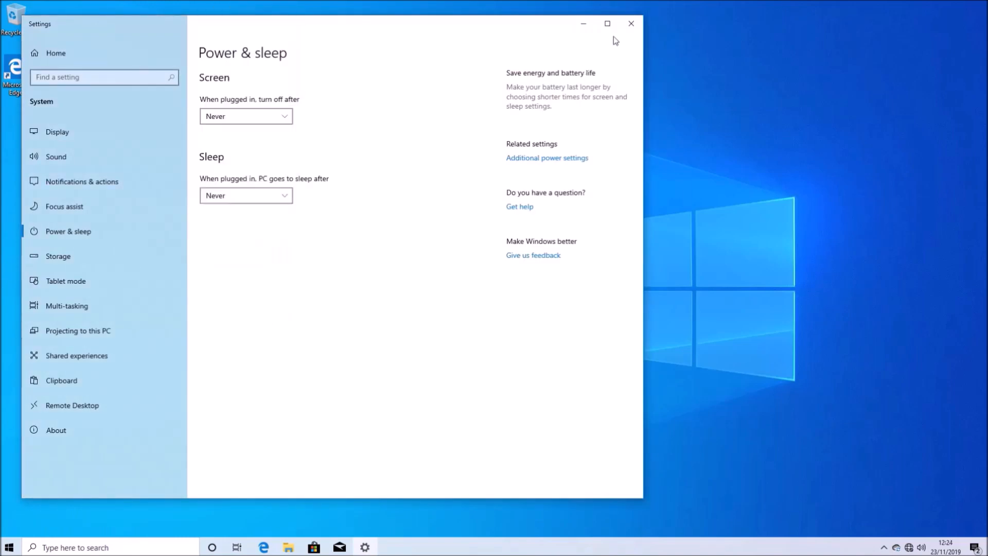
left_click(630, 24)
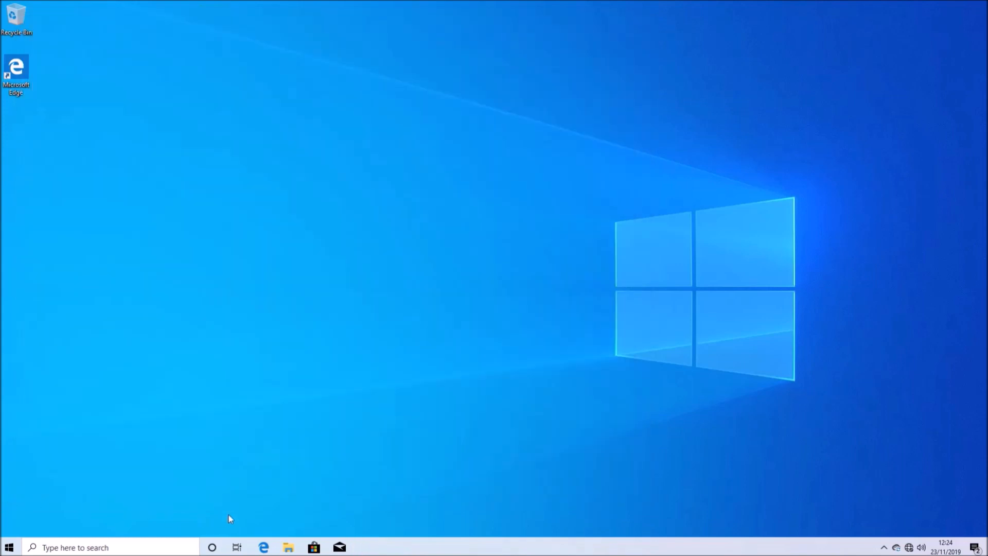
- Look through the Documents, Pictures and Music user folders from Quick access
left_click(288, 546)
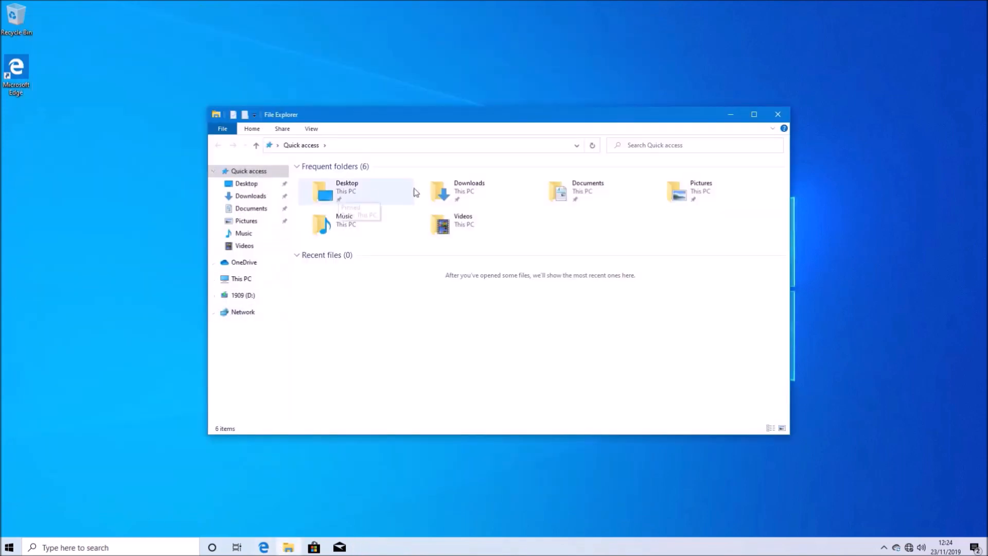
left_click(586, 191)
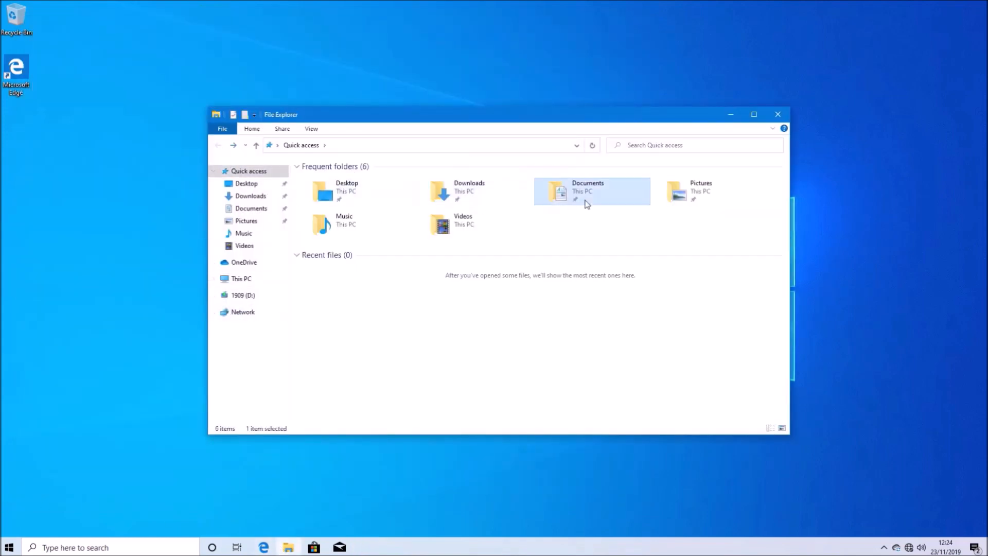
left_click(709, 191)
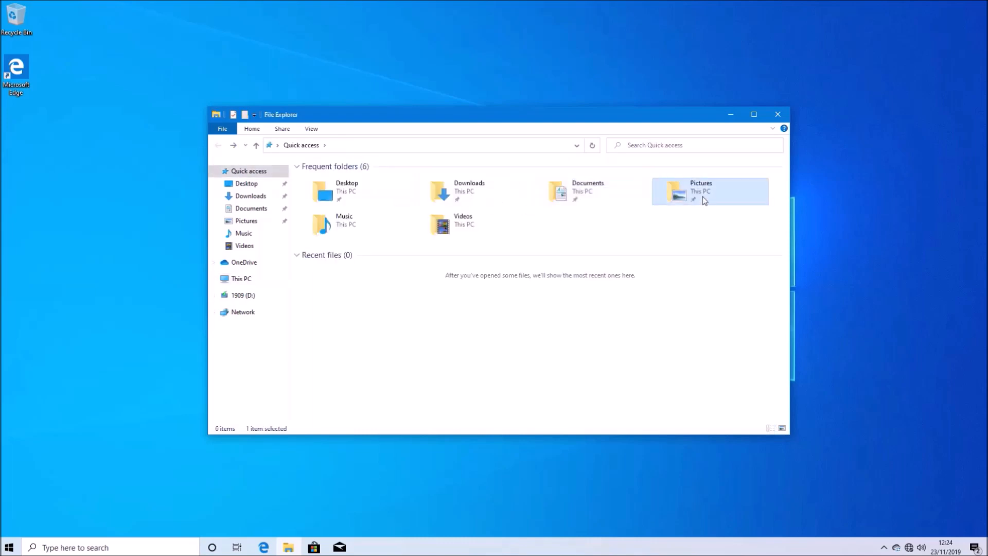
double_click(323, 223)
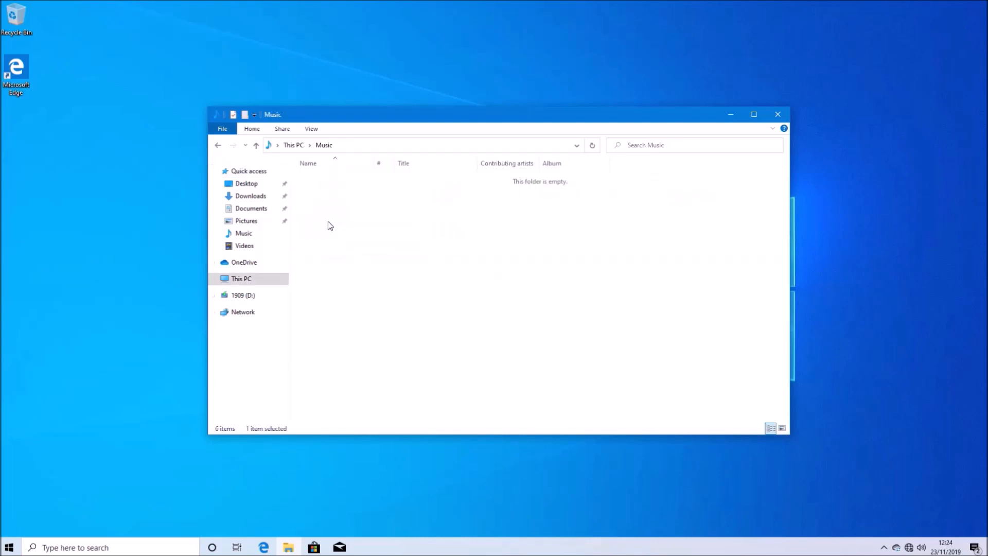
left_click(244, 246)
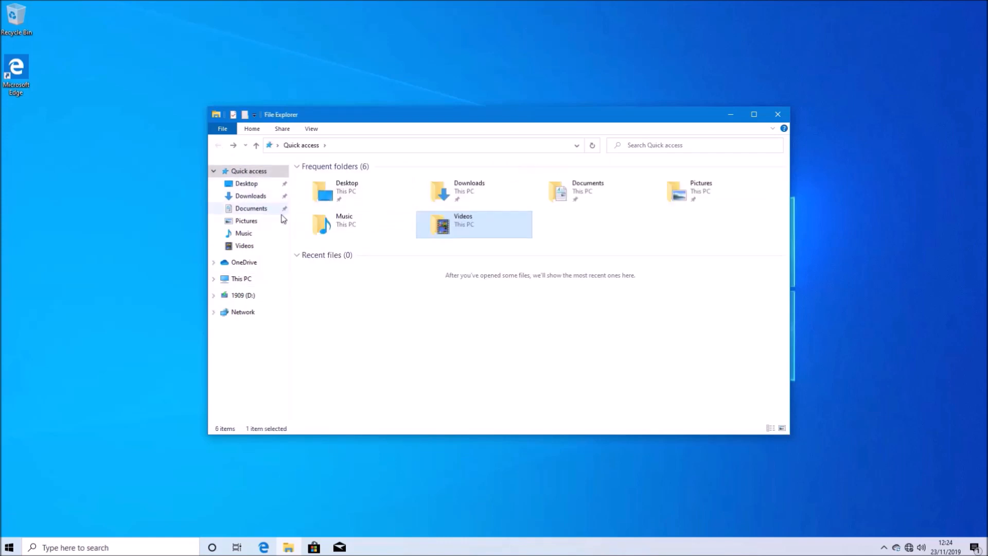
- Check Local Disk (C:) and %appdata, then select pcmoverexp_ml on the 1909 (D:) drive
left_click(241, 279)
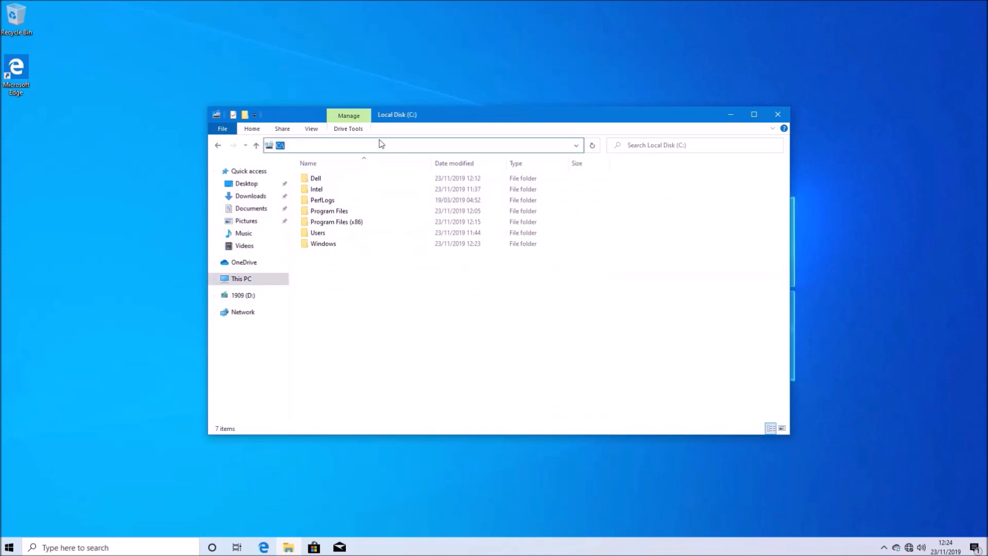
type("%appdata")
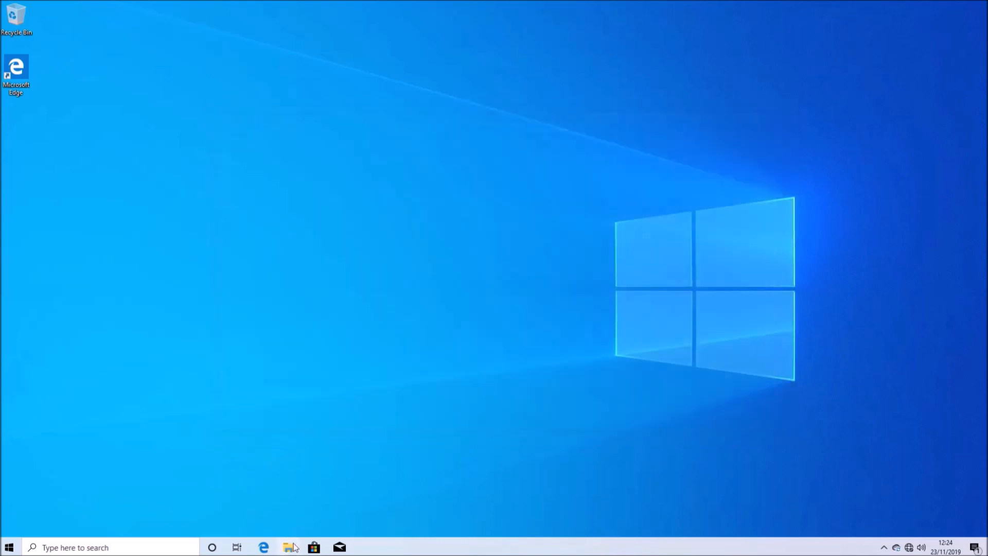
left_click(291, 547)
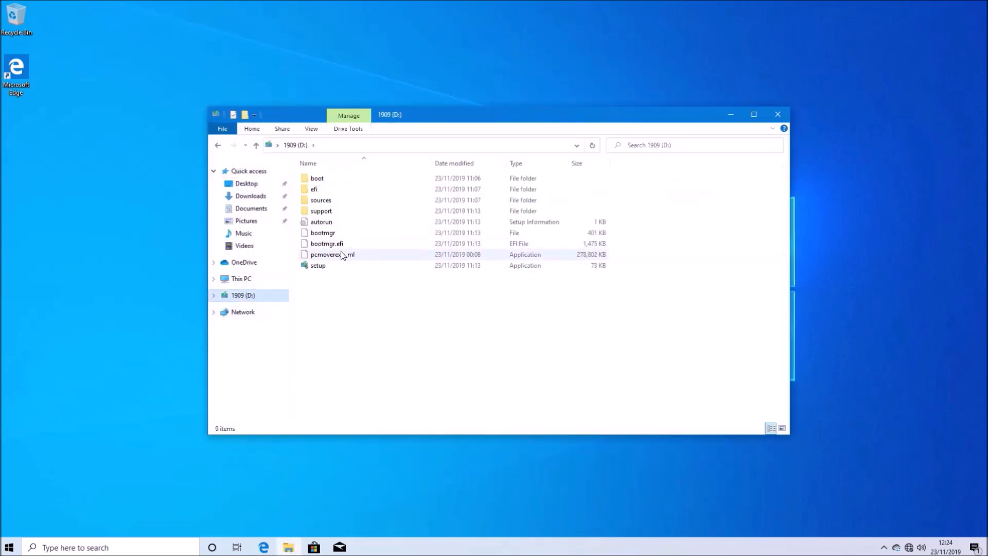
left_click(333, 254)
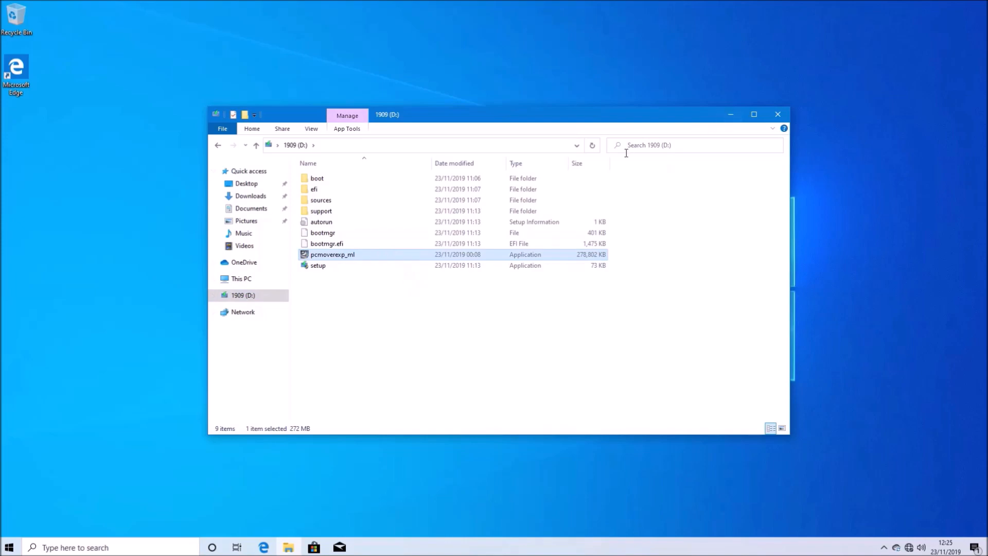
- Install PCmover Express from pcmoverexp_ml in English with the default folder and desktop shortcut
double_click(333, 254)
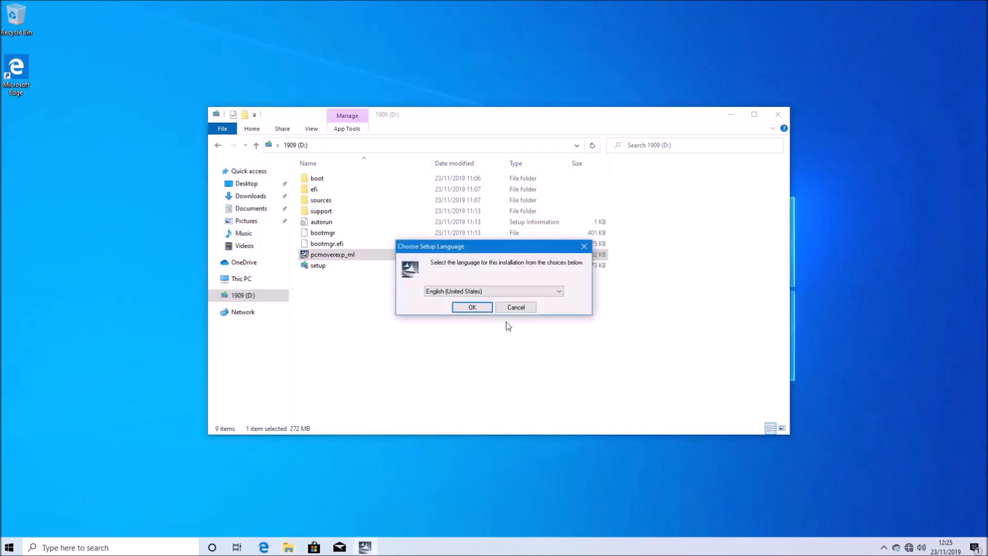
left_click(472, 307)
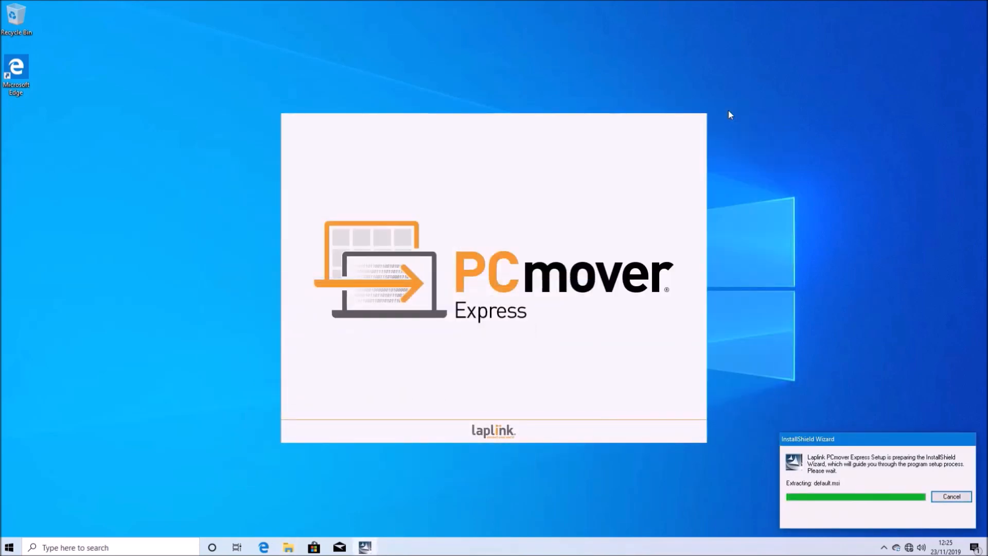
mouse_move(344, 206)
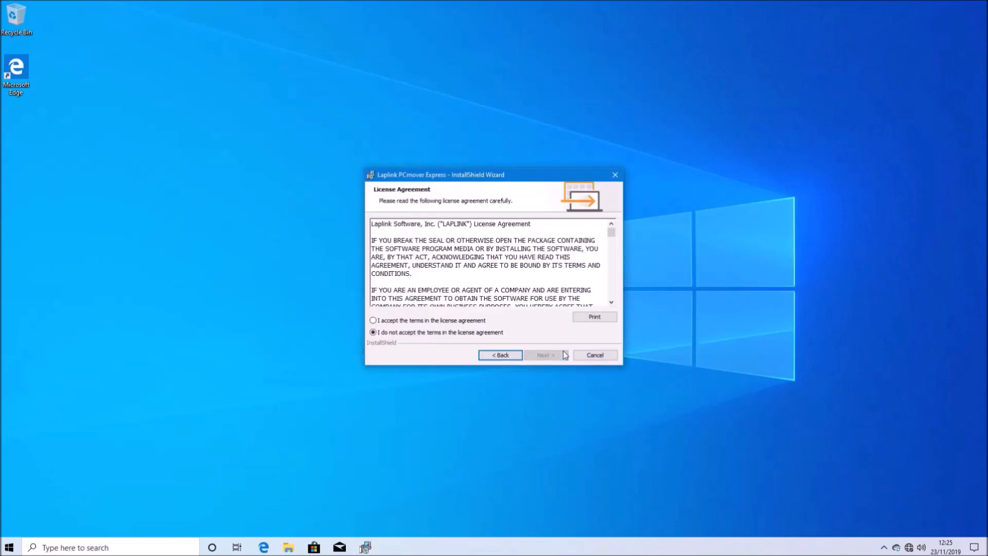
left_click(543, 355)
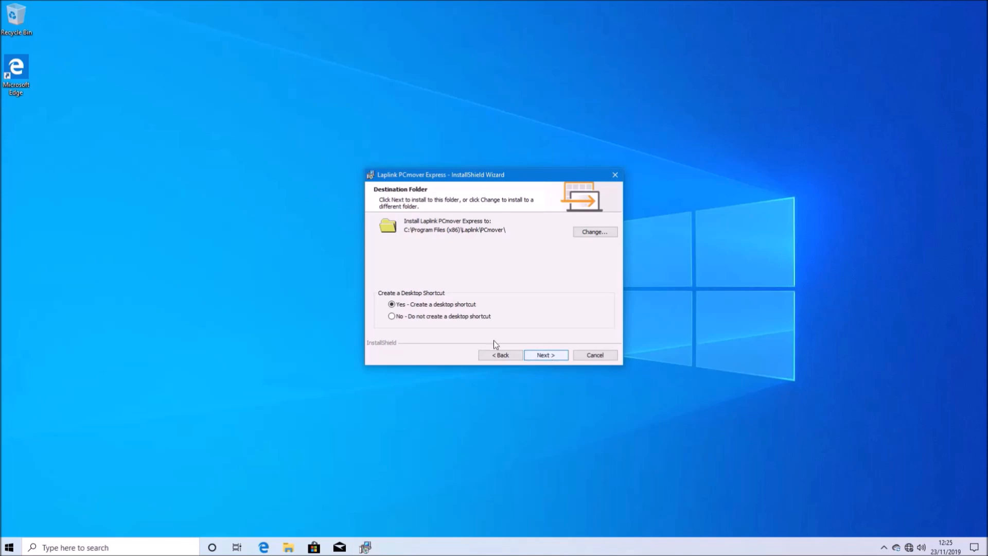
left_click(545, 355)
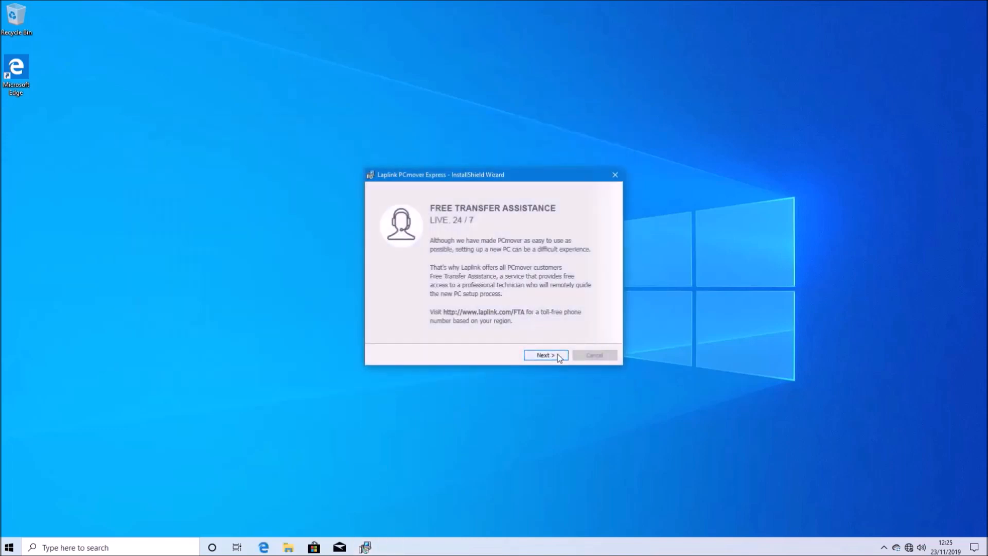
left_click(544, 355)
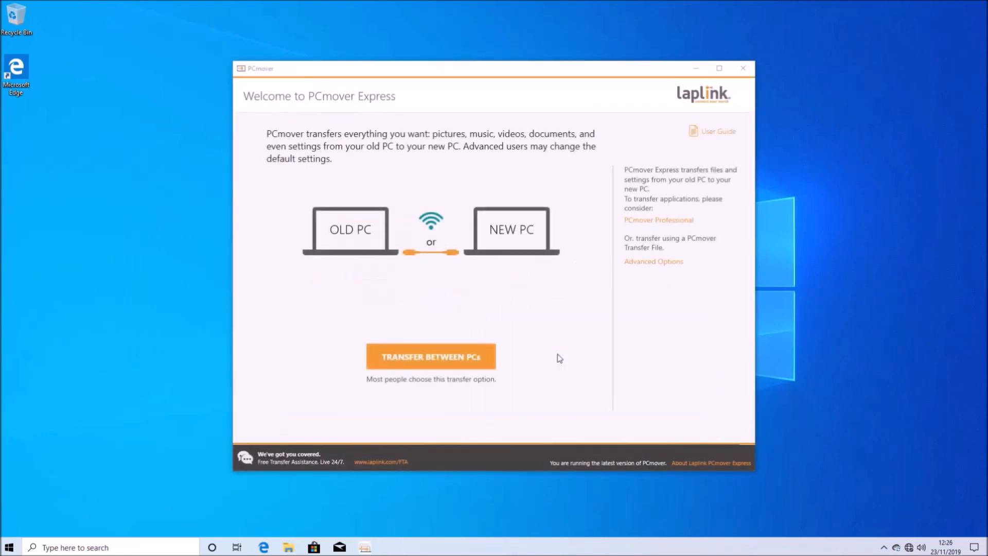
left_click(431, 356)
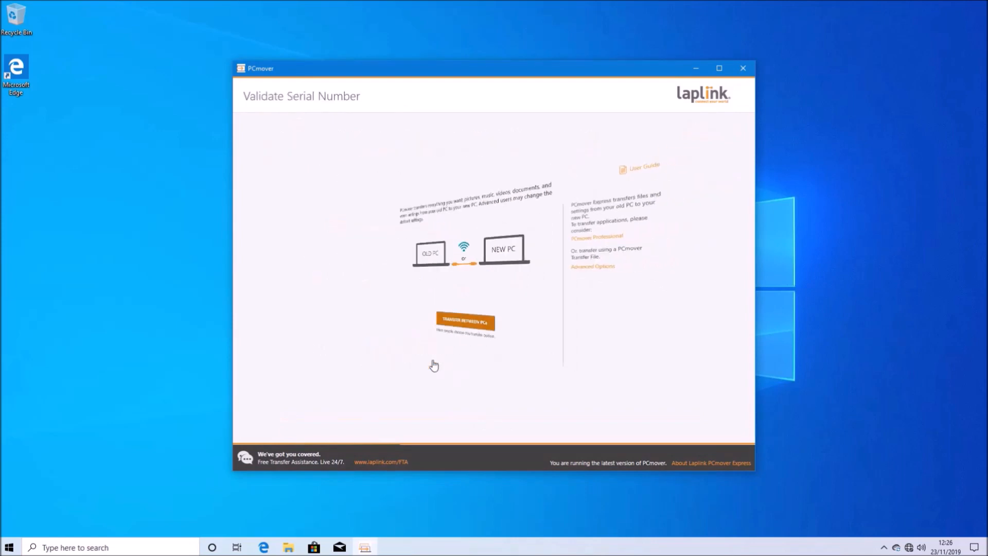
left_click(464, 322)
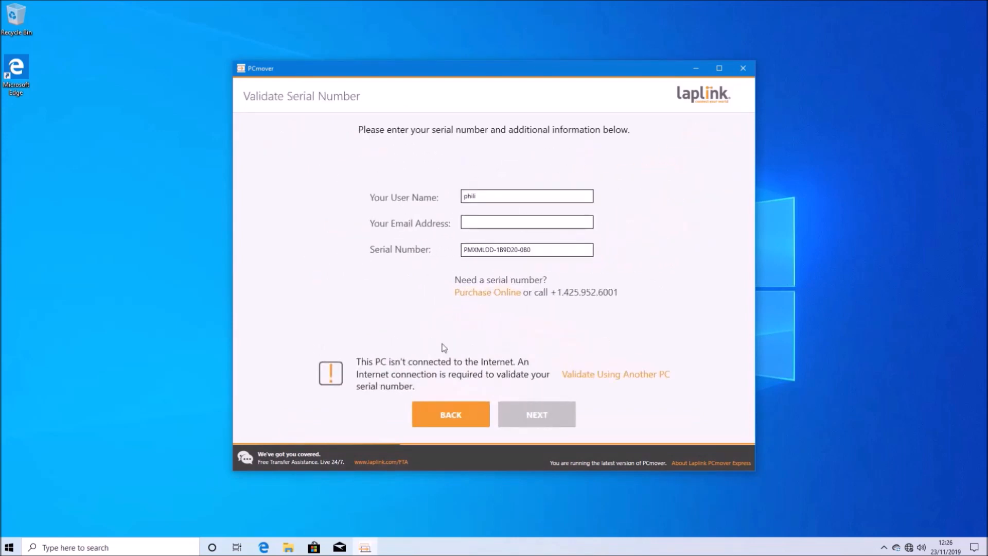
mouse_move(470, 299)
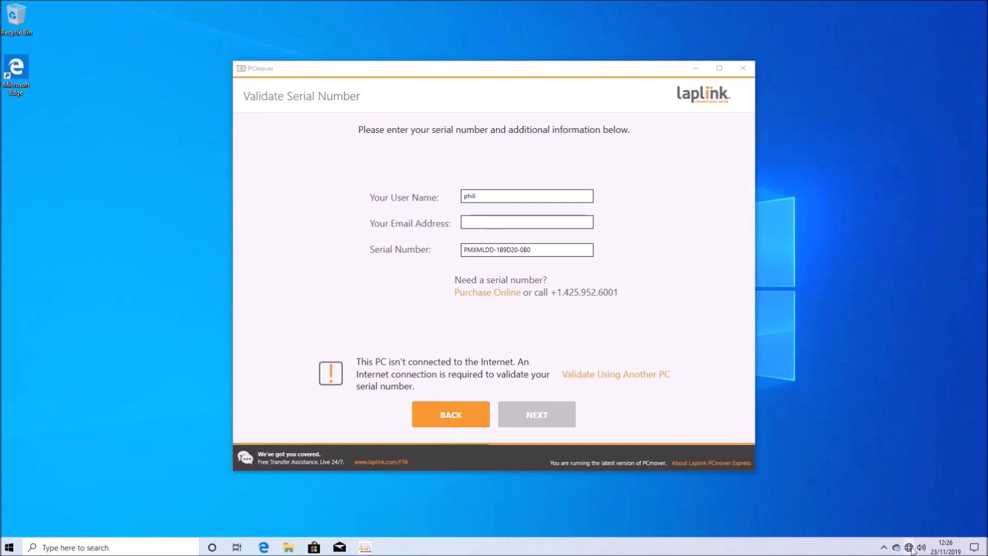
left_click(526, 222)
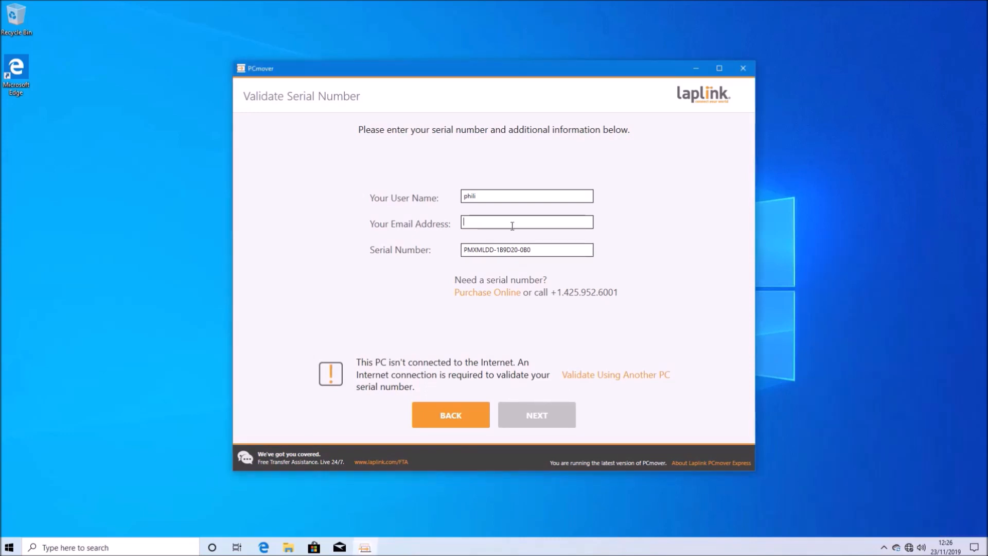
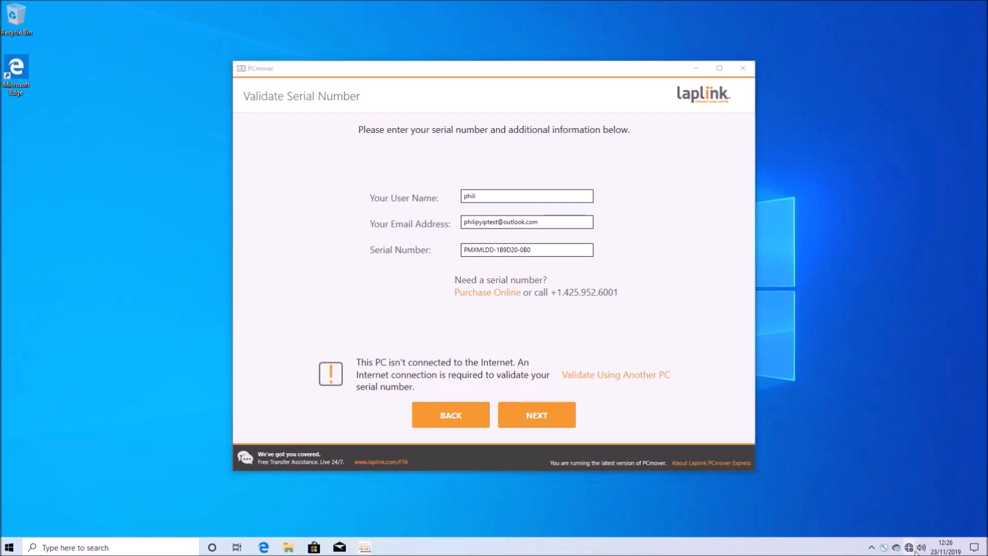
- Check the network connections, then submit the registration and serial number details
left_click(910, 546)
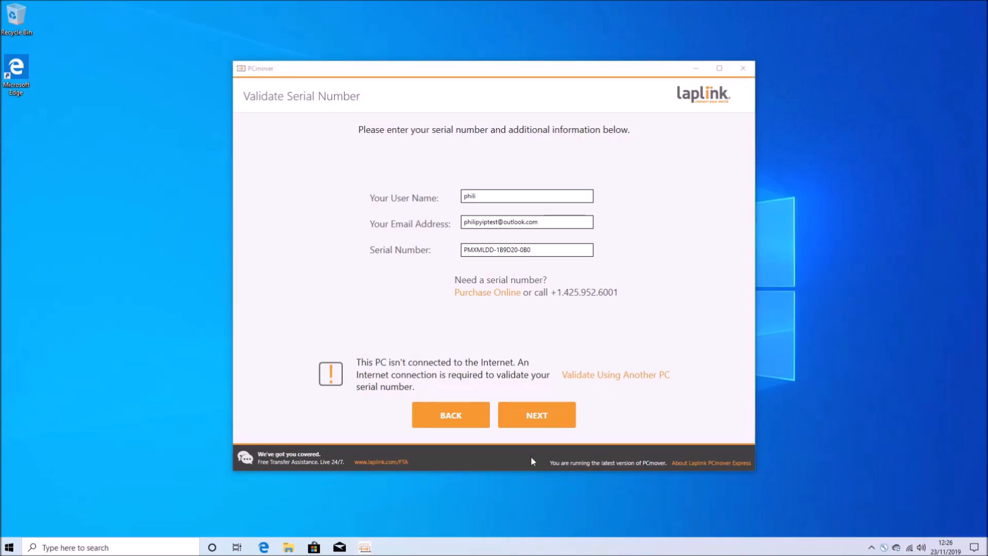
left_click(537, 415)
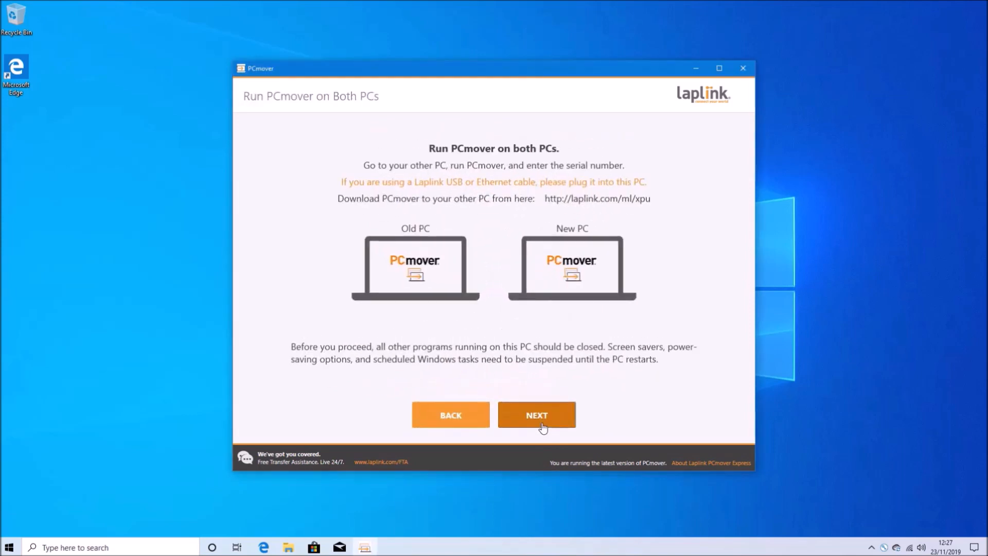
mouse_move(672, 454)
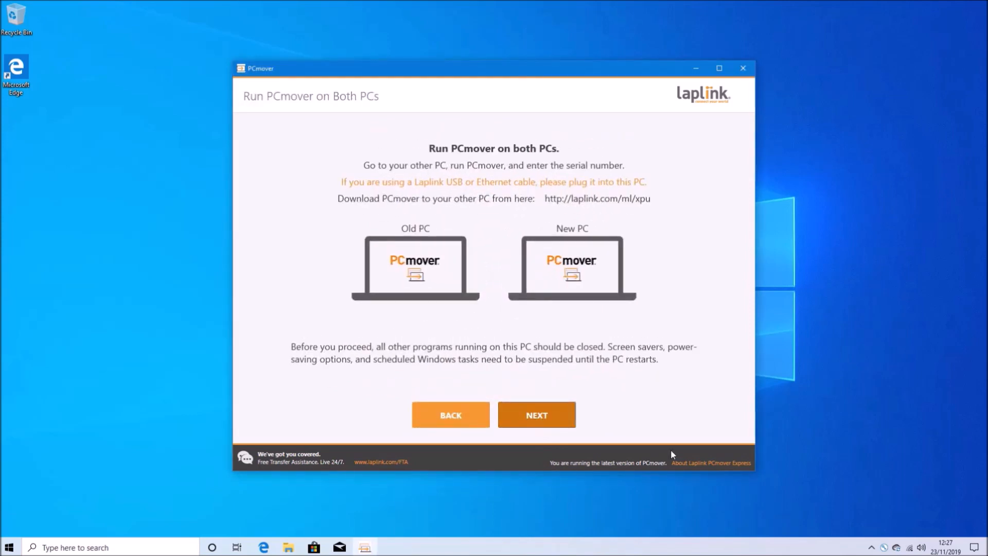
- Continue past Run PCmover on Both PCs to begin searching for the other PC
left_click(896, 547)
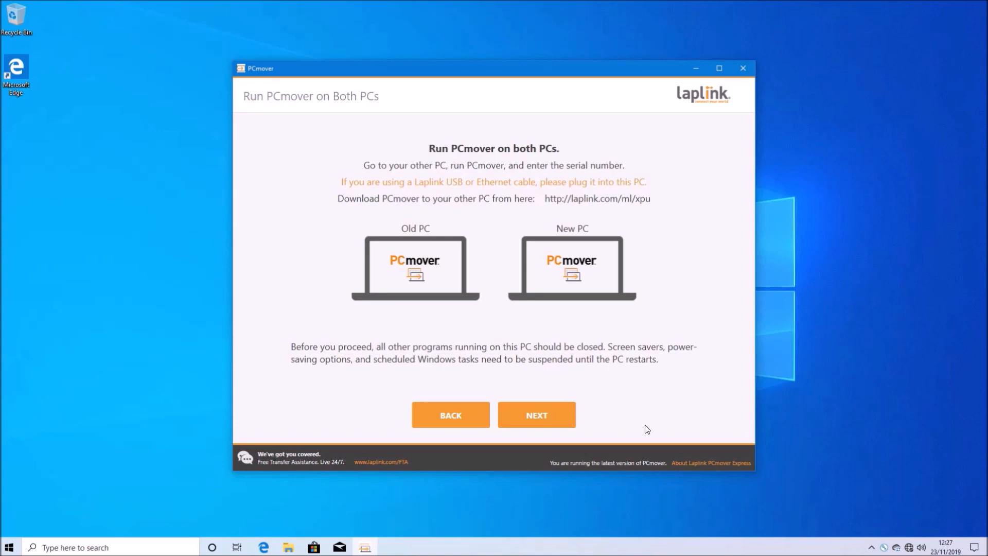
left_click(536, 415)
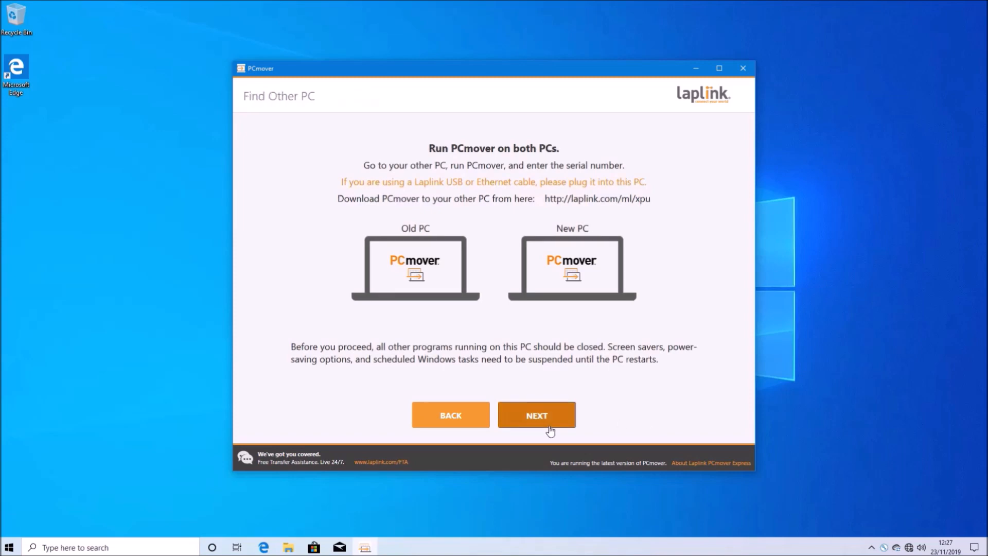
left_click(536, 415)
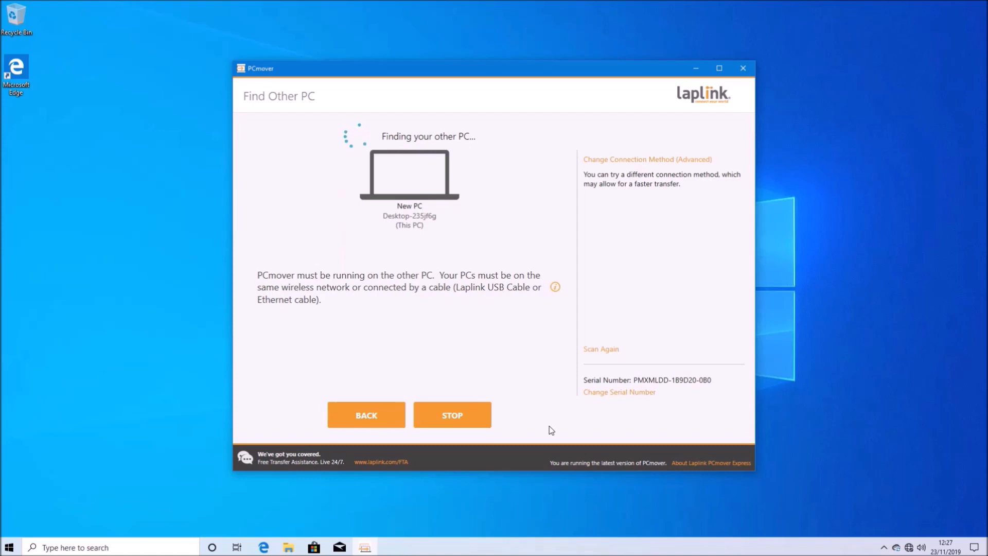
mouse_move(598, 319)
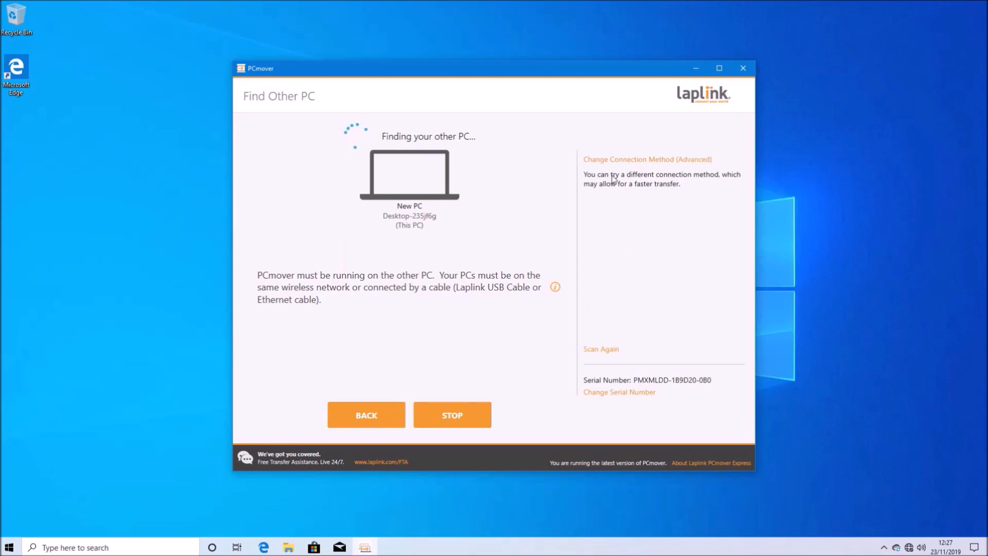
- Answer Yes to the Ethernet port and cable questions under Change Connection Method and get recommendations
left_click(646, 158)
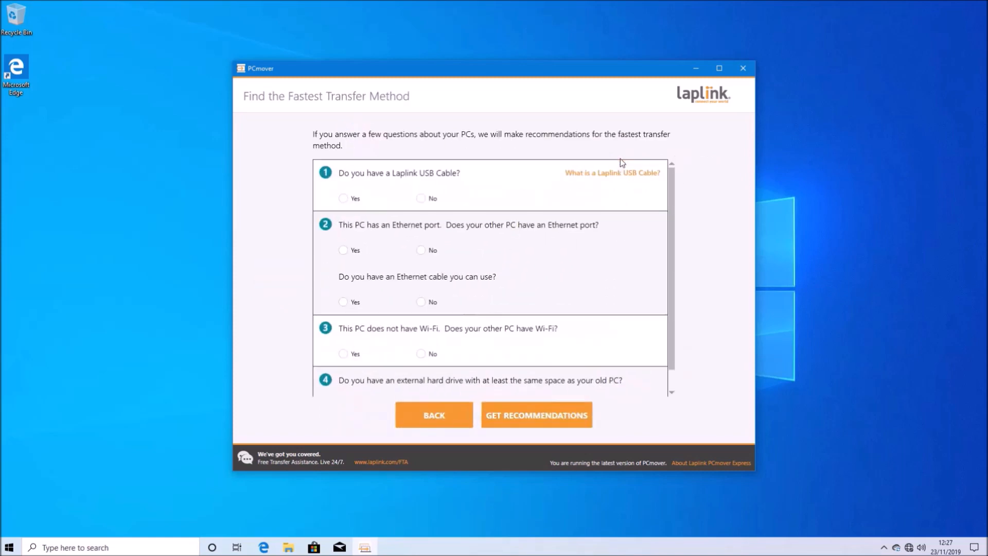
mouse_move(357, 260)
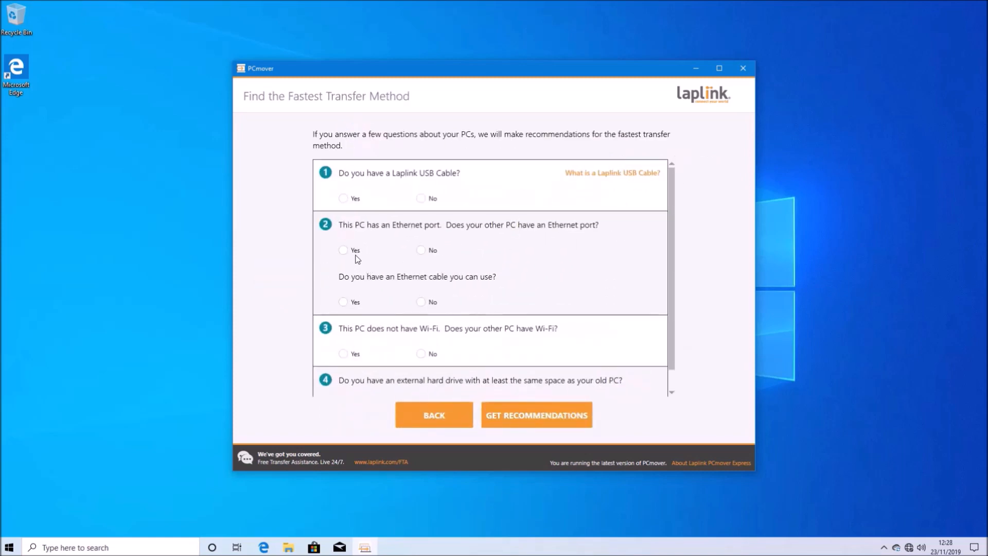
left_click(344, 302)
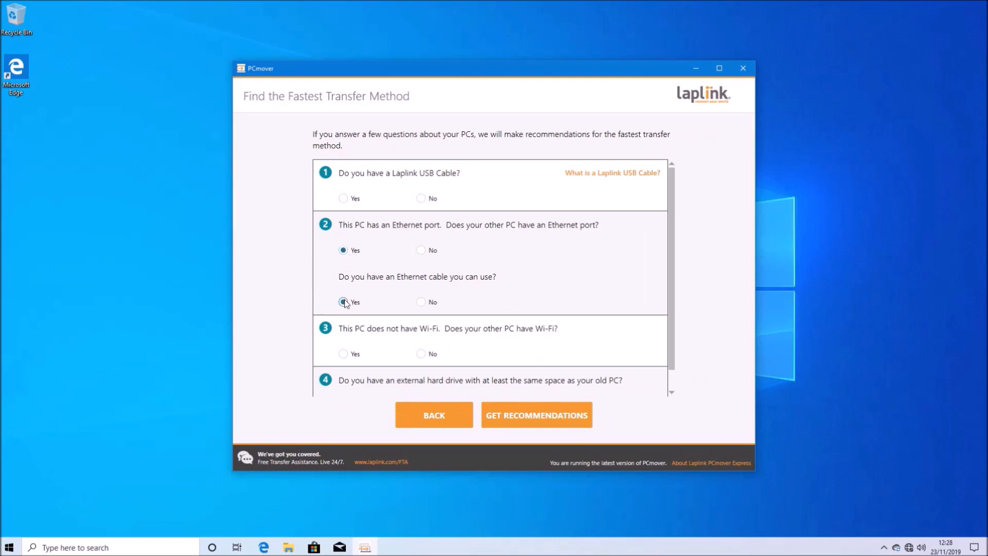
scroll("down", 3)
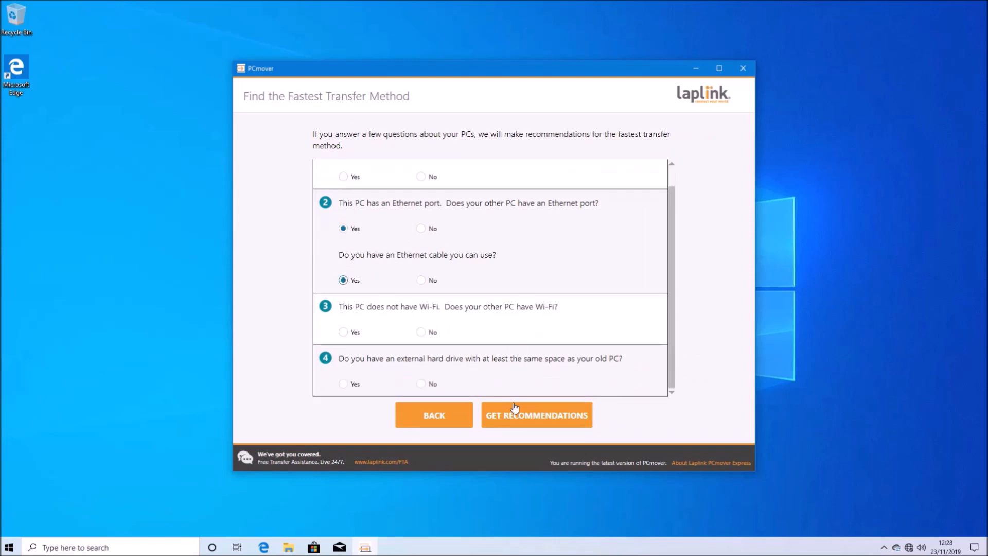
left_click(536, 415)
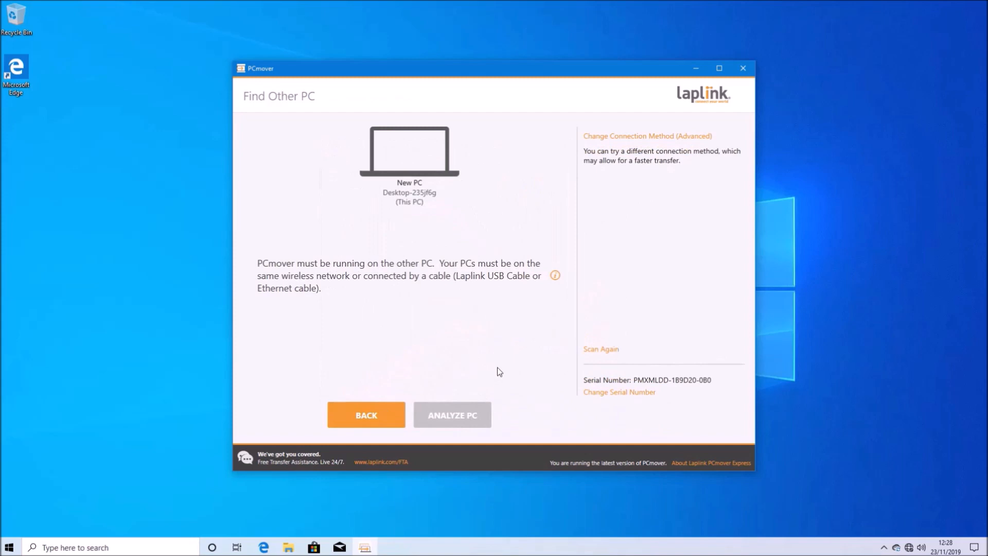
mouse_move(484, 406)
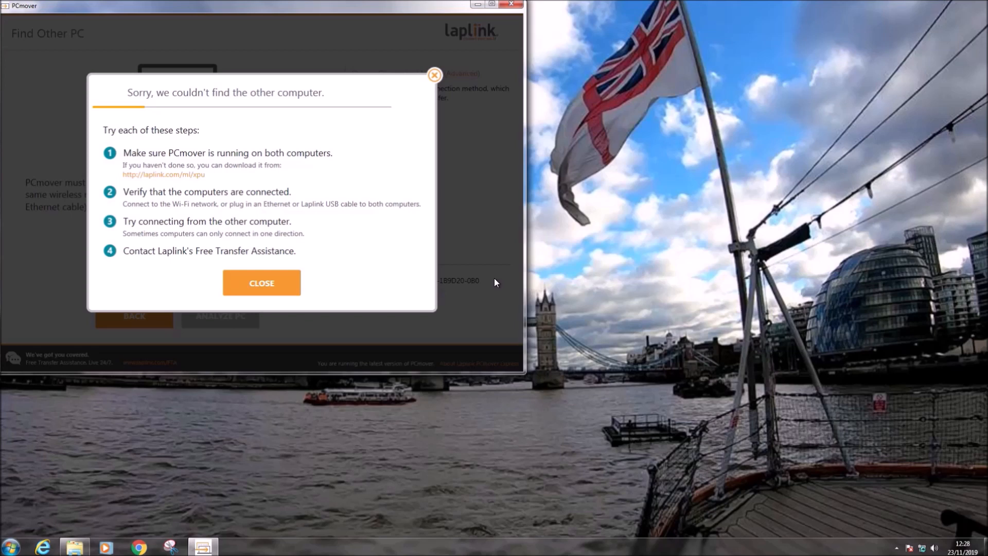
mouse_move(251, 306)
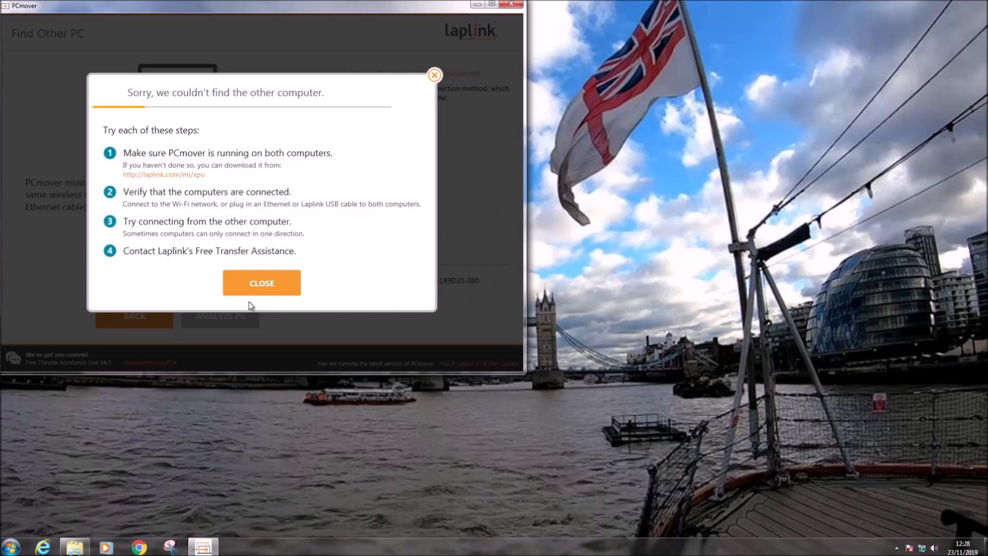
- Dismiss the couldn't-find-the-computer message on the old PC and return to Find Other PC
left_click(260, 282)
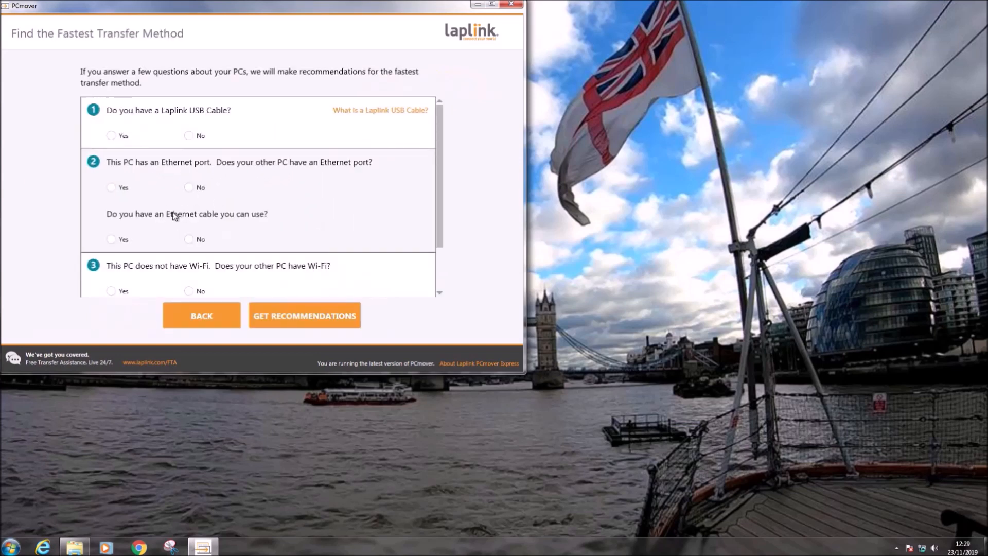
left_click(111, 187)
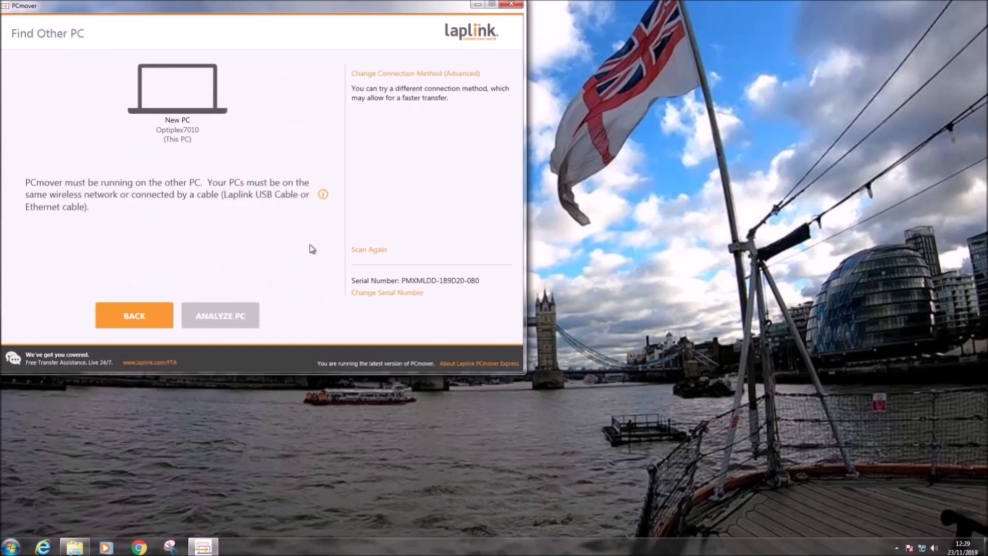
left_click(369, 249)
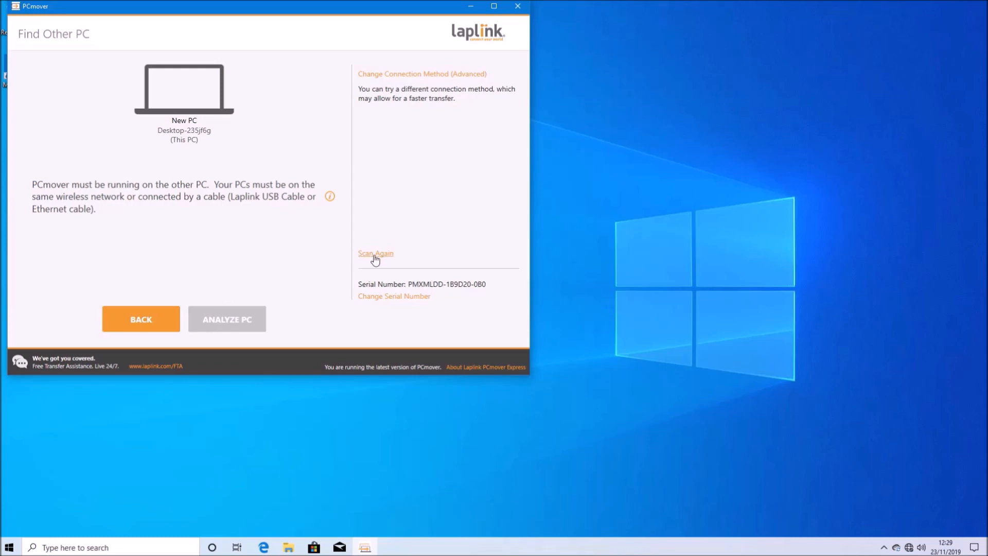
- Rescan to find Optiplex7010 as the old PC and start analysing it
left_click(374, 254)
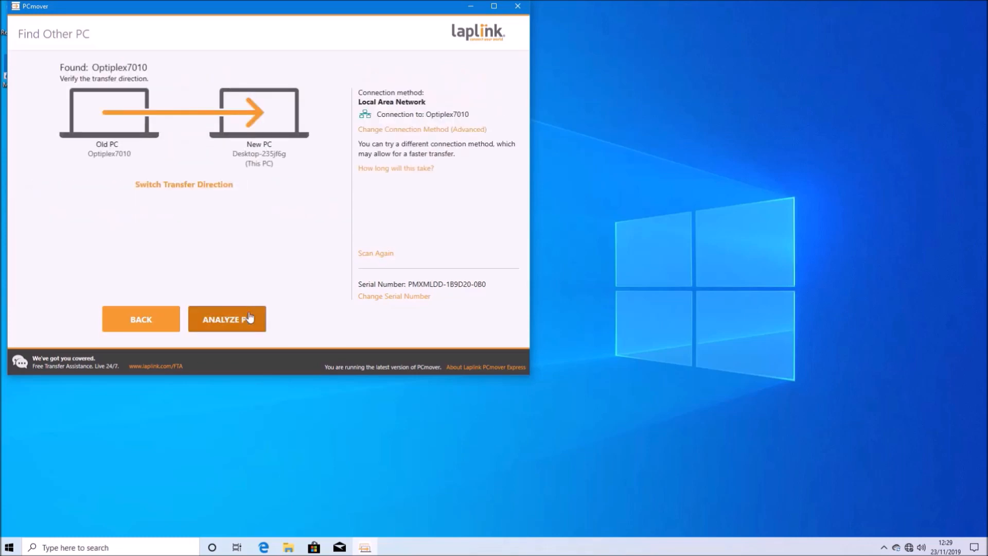
mouse_move(244, 175)
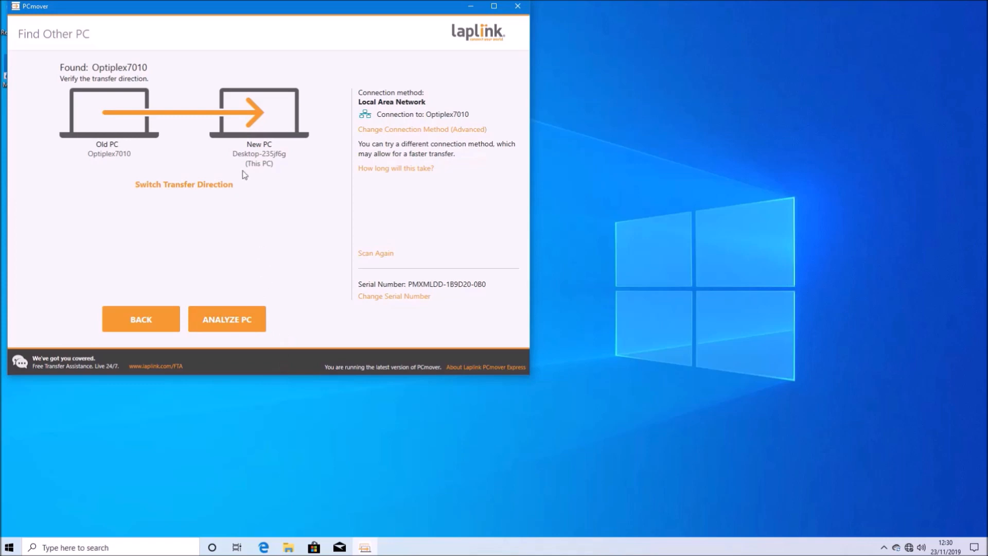
mouse_move(226, 319)
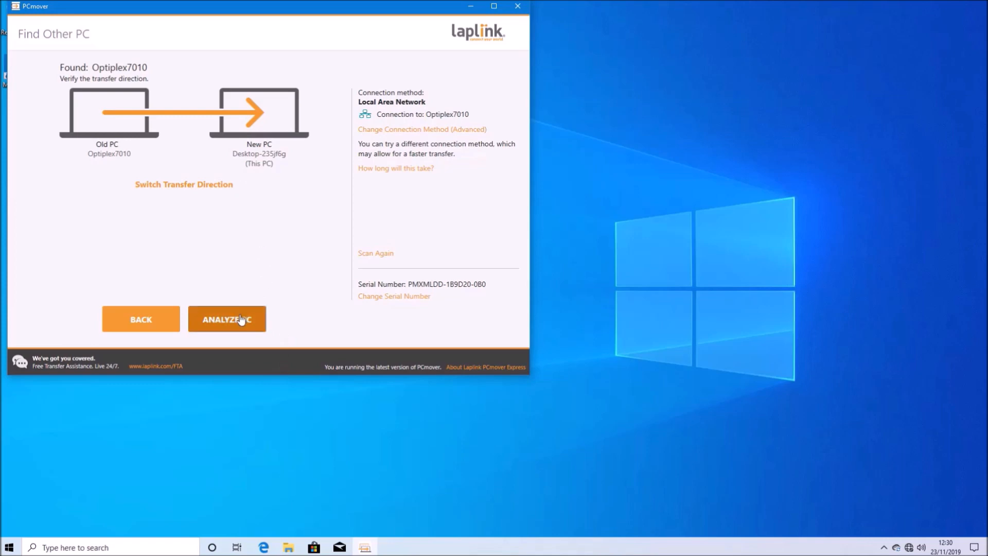
left_click(227, 320)
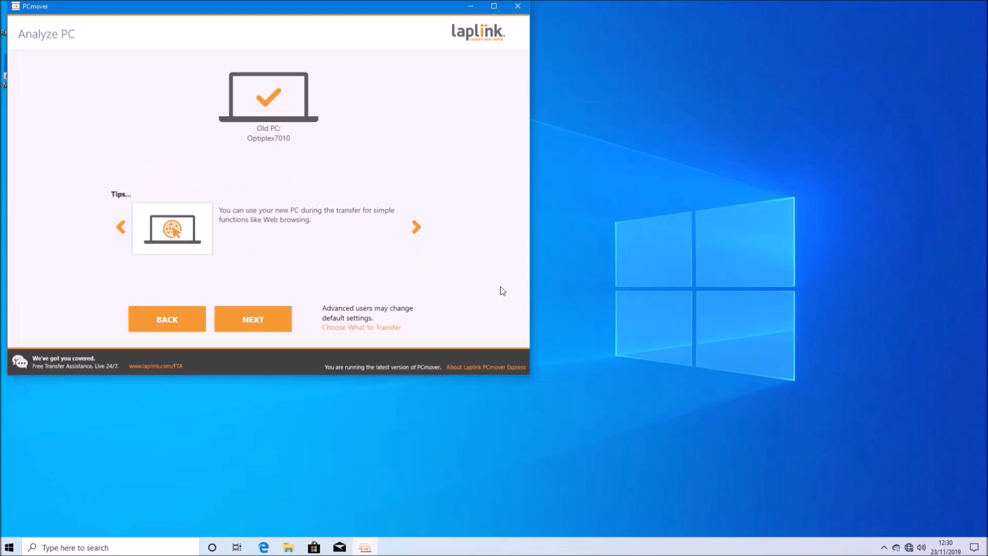
mouse_move(442, 237)
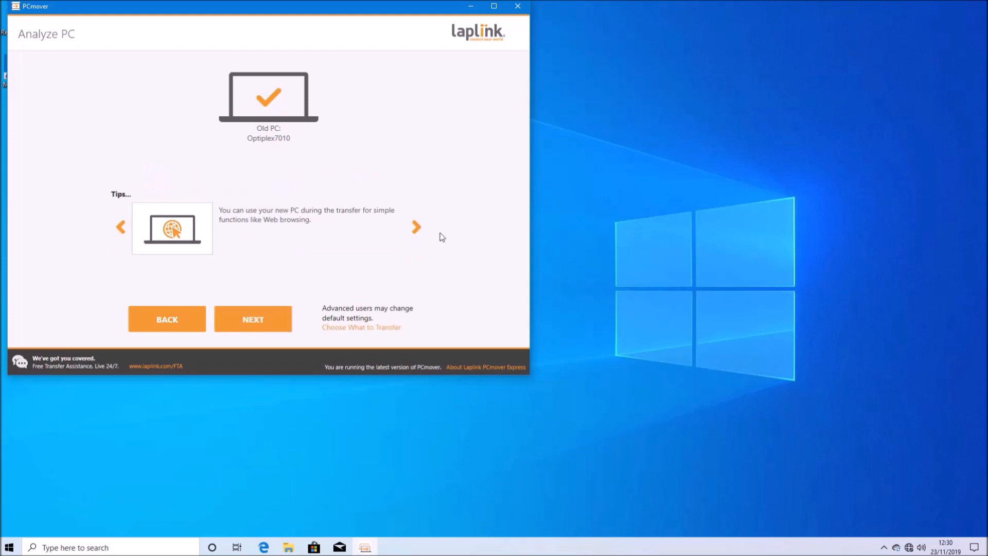
- Browse through the tips shown while the old PC is analysed
left_click(416, 226)
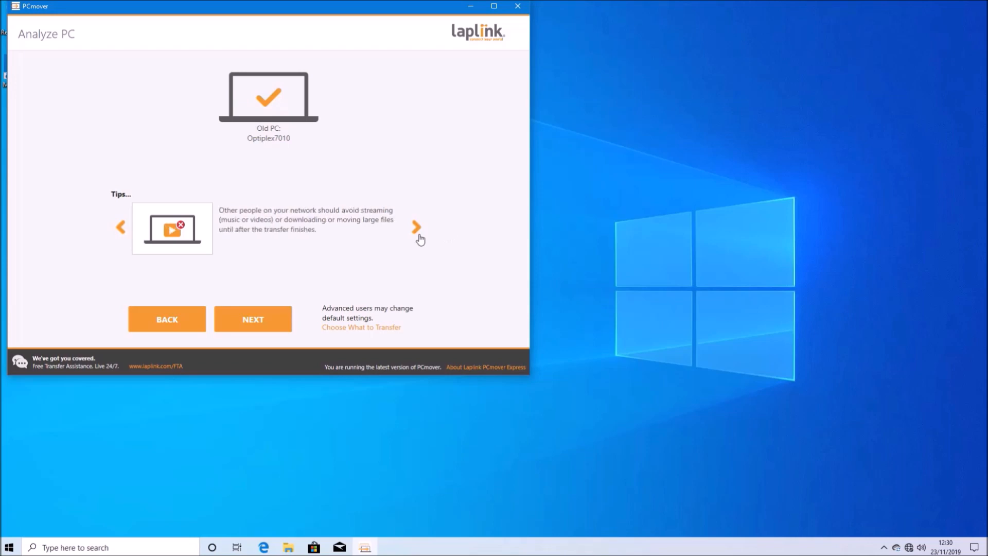
left_click(417, 228)
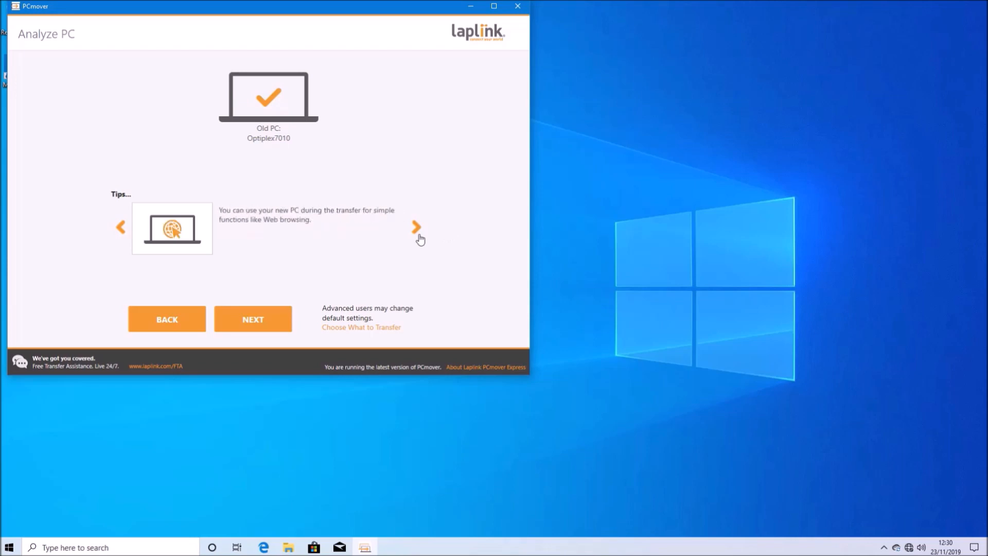
left_click(416, 228)
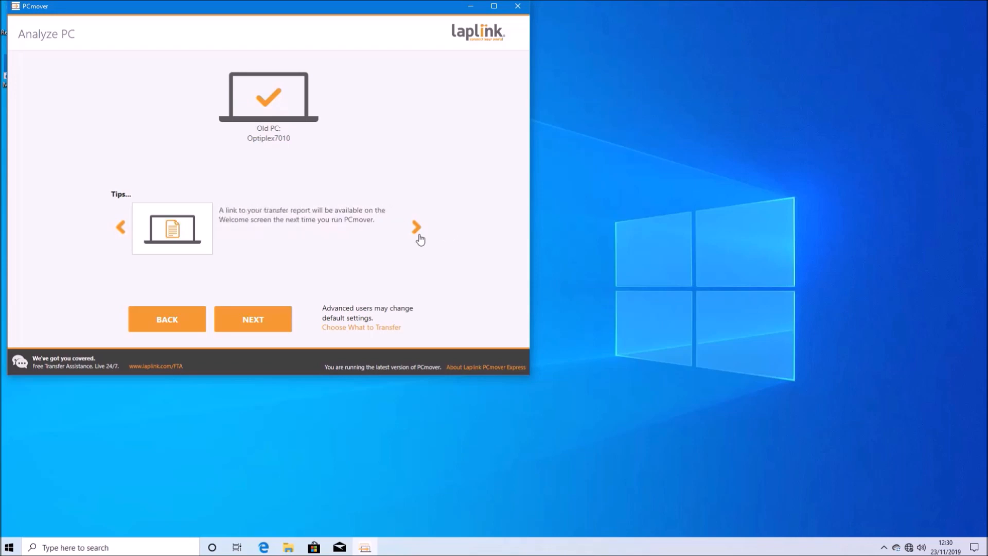
left_click(415, 226)
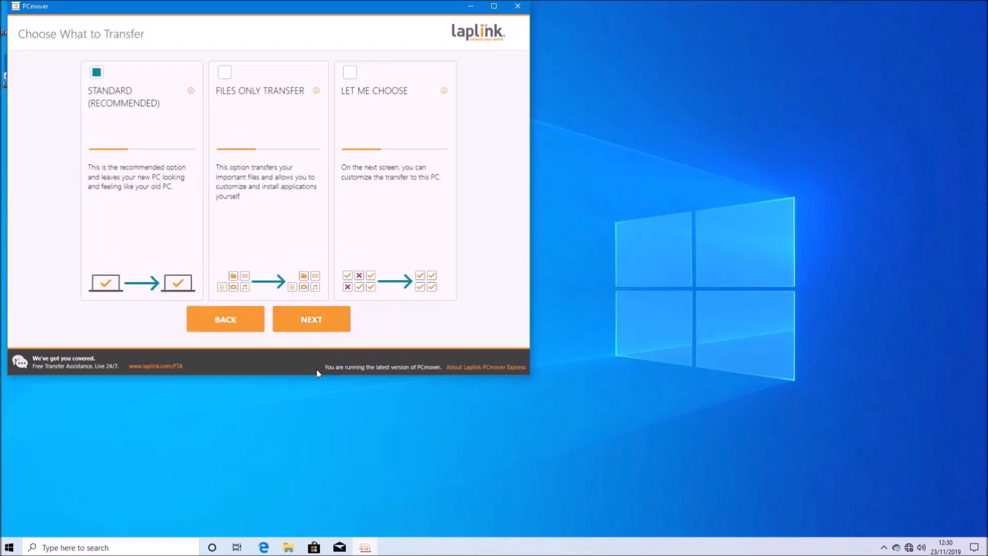
mouse_move(245, 187)
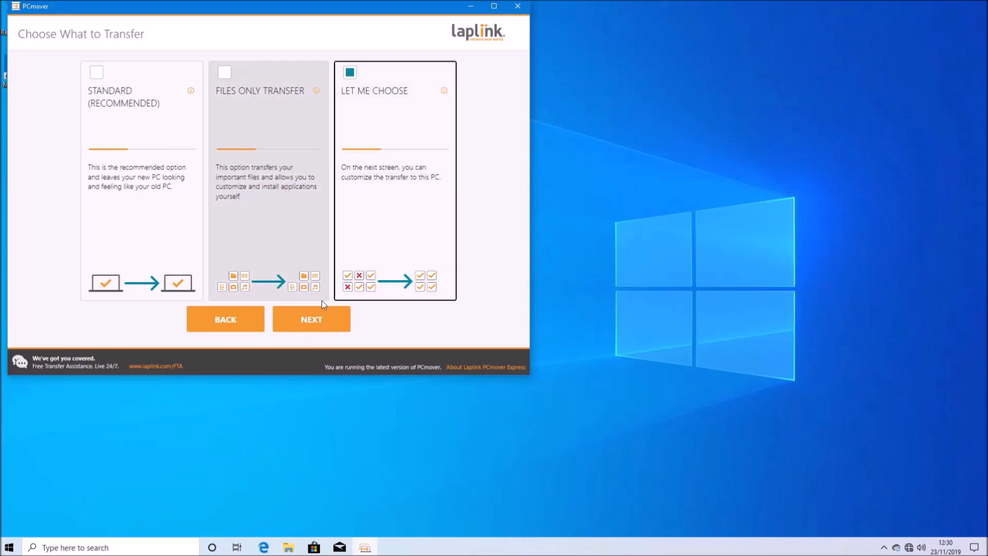
- Choose Let Me Choose and go to the Advanced settings from the 3.1 GB transfer summary
left_click(310, 319)
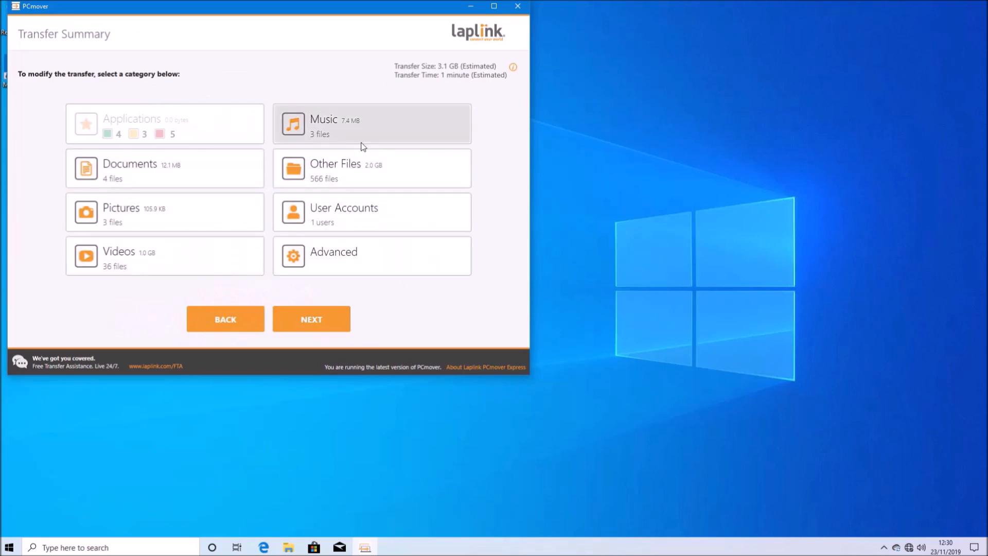
mouse_move(350, 279)
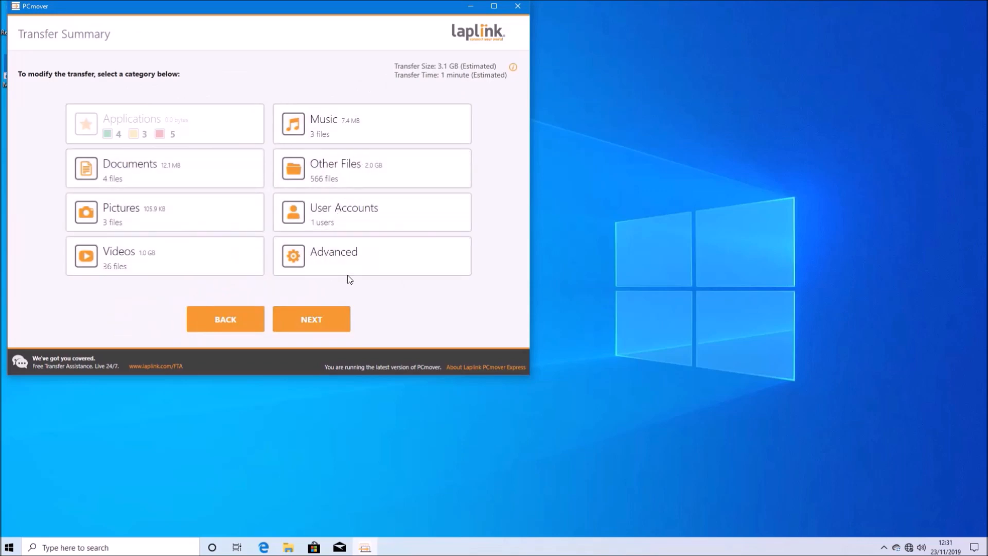
left_click(332, 251)
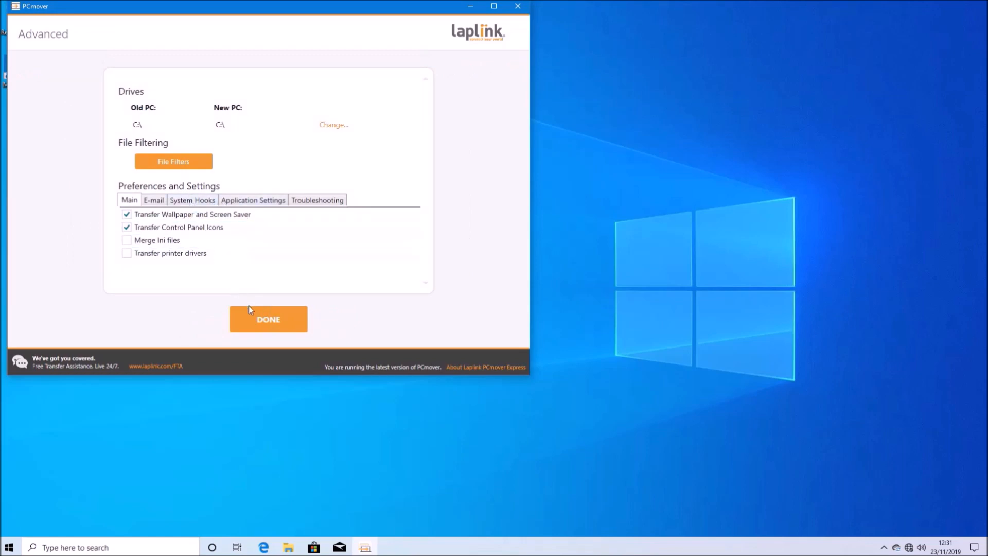
- In System Hooks, enable blocking IE toolbars, disabling auto-start programs and transferring all file associations
left_click(192, 200)
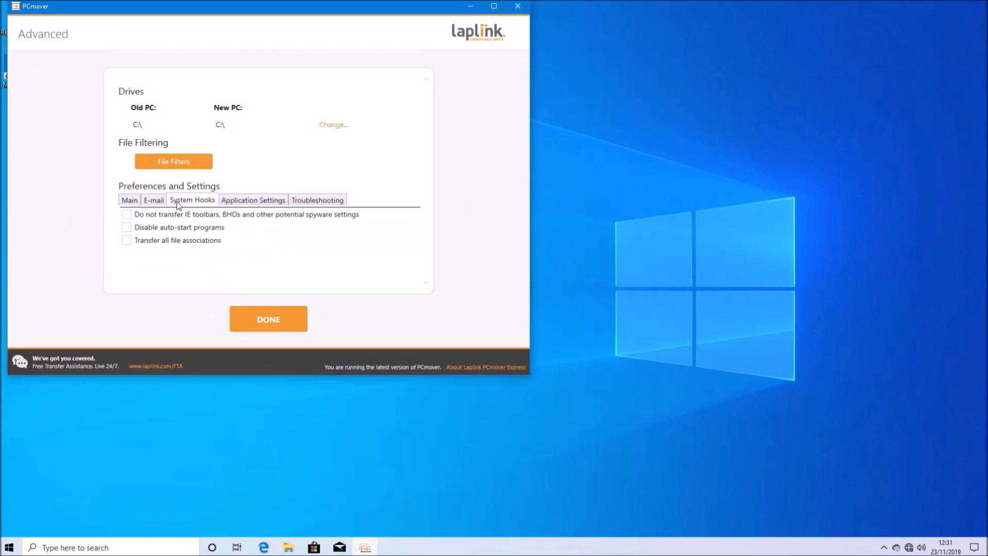
left_click(253, 199)
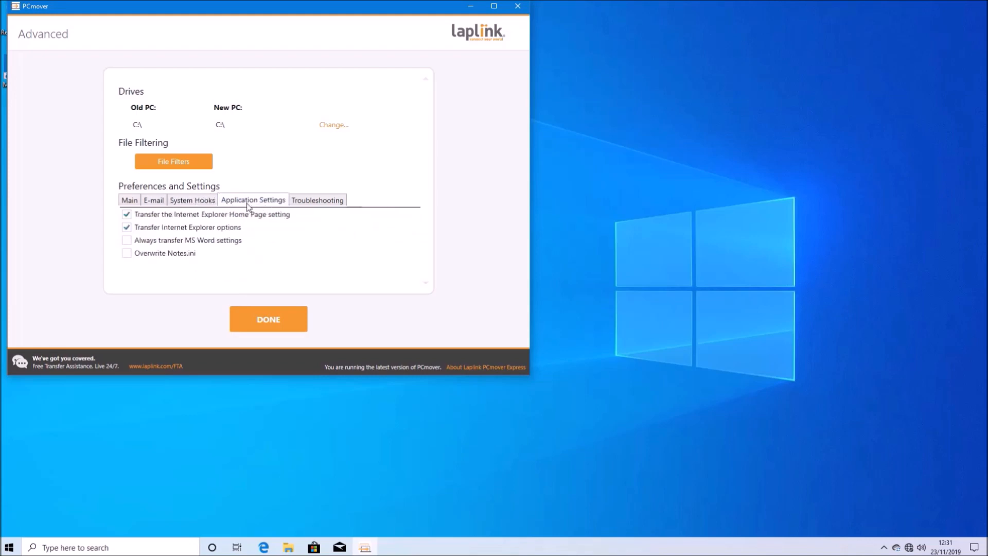
left_click(187, 227)
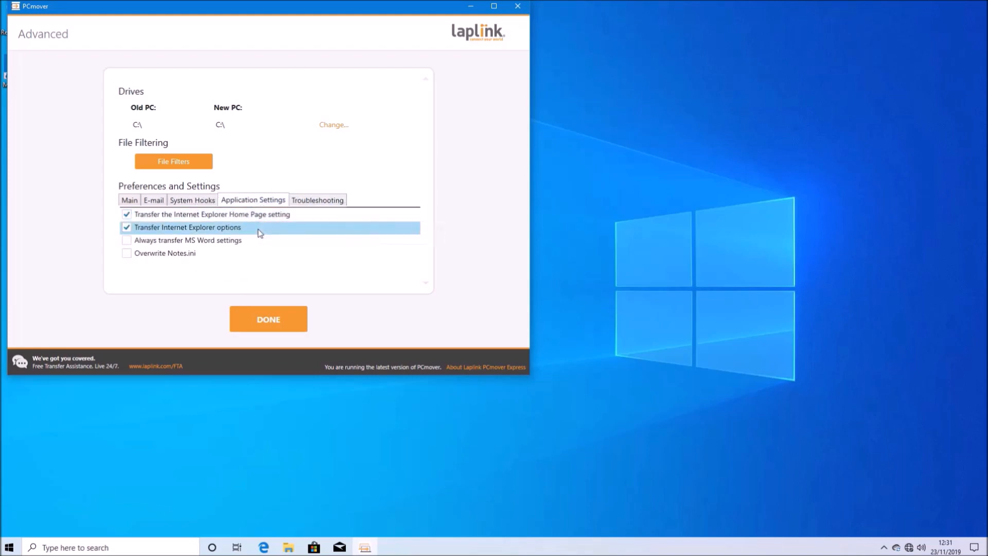
left_click(191, 200)
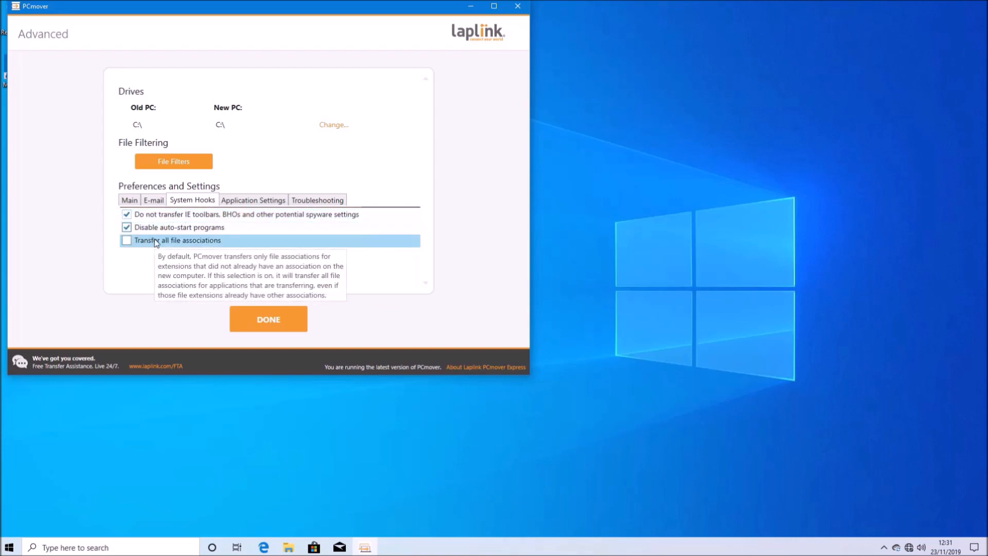
left_click(125, 240)
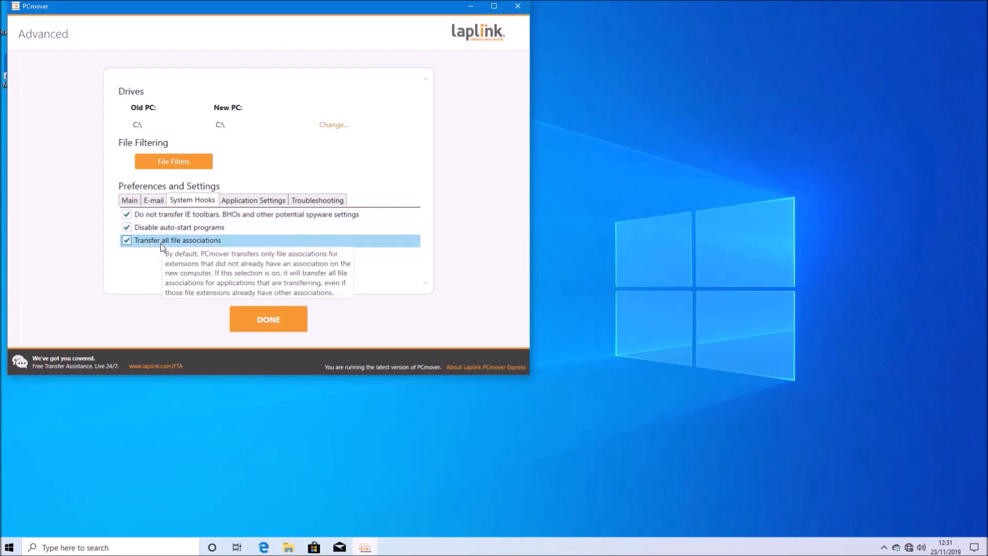
- Review Application Settings and Troubleshooting, keep the options and continue past the summary
left_click(153, 200)
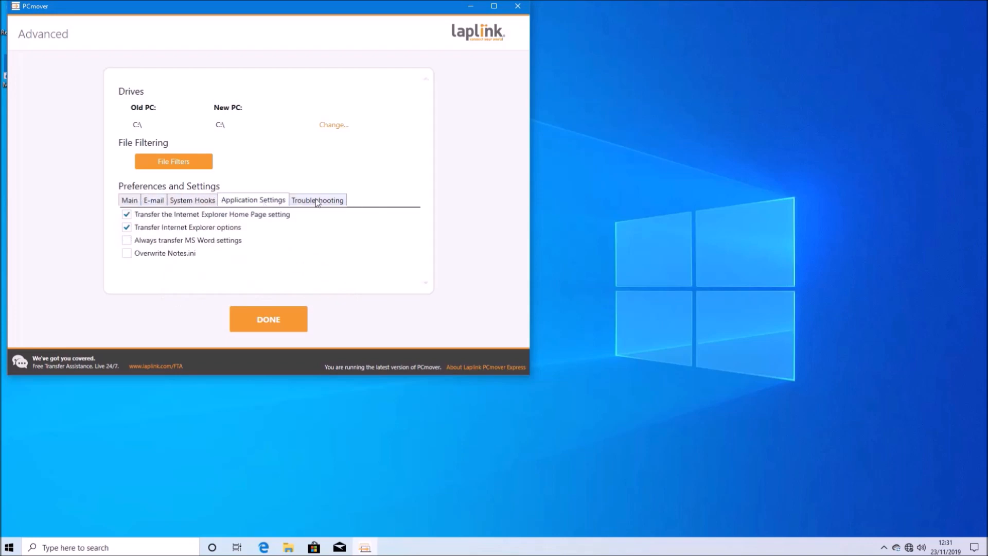
left_click(317, 200)
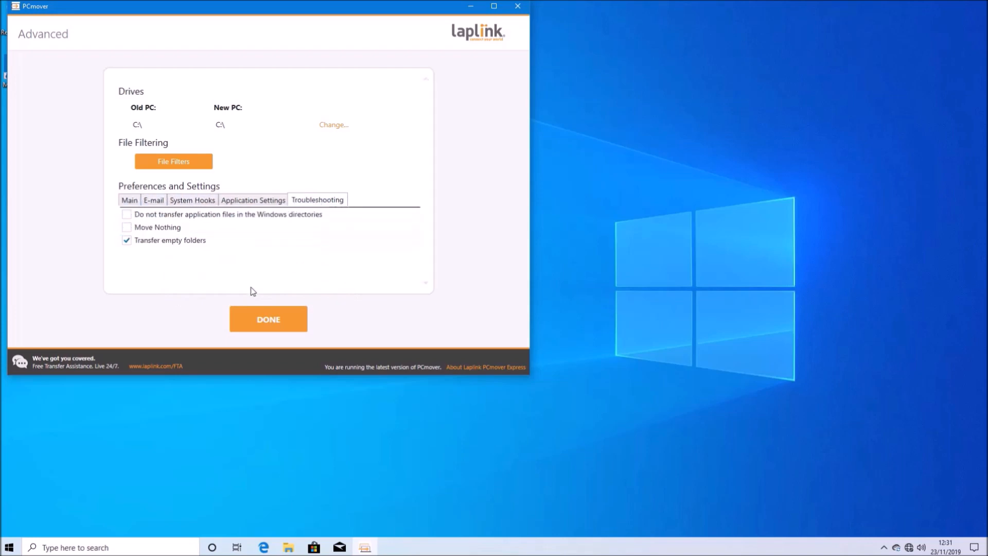
left_click(267, 319)
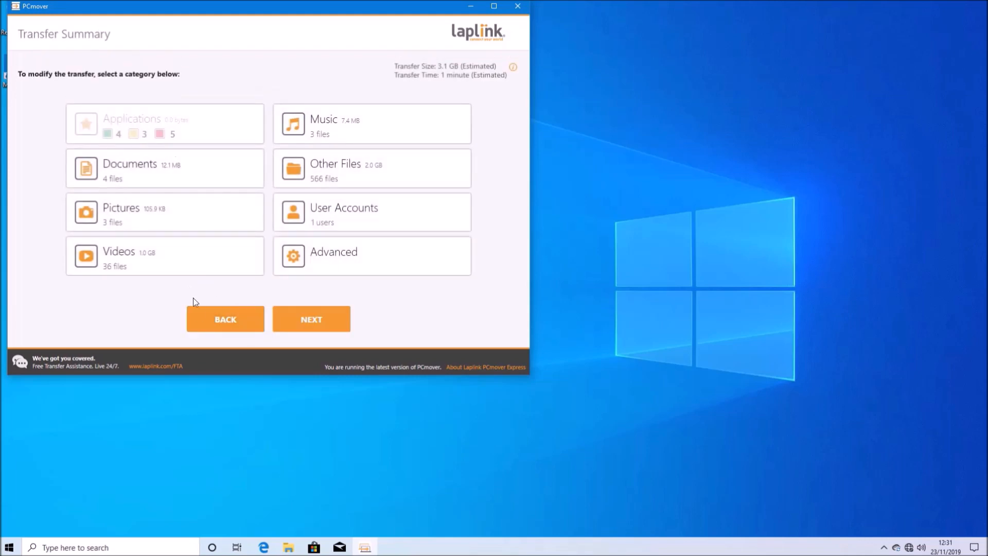
left_click(225, 319)
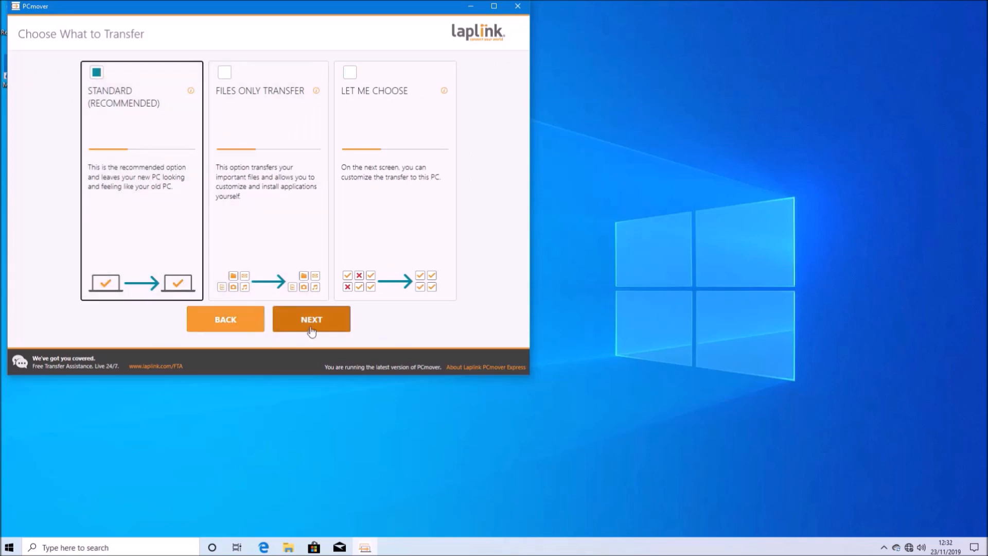
- Keep the Standard recommended transfer and start copying from Optiplex7010 to the new PC
left_click(311, 319)
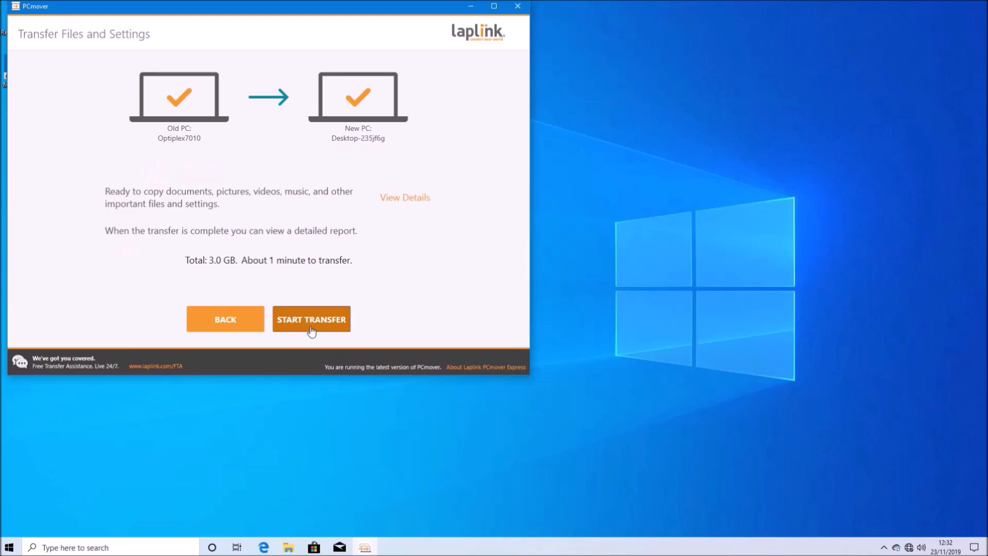
left_click(311, 319)
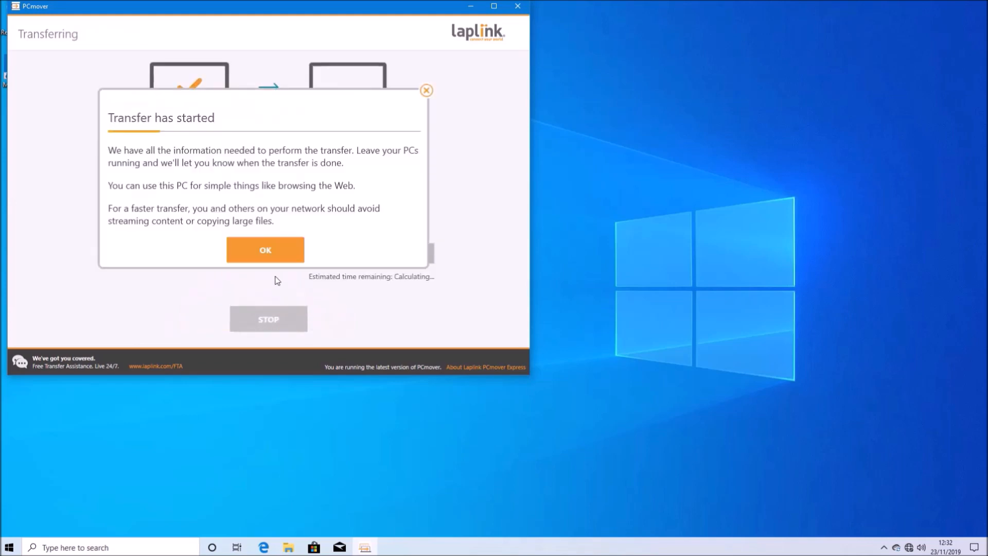
- Acknowledge the started transfer and finish it with restart of the new PC
left_click(265, 249)
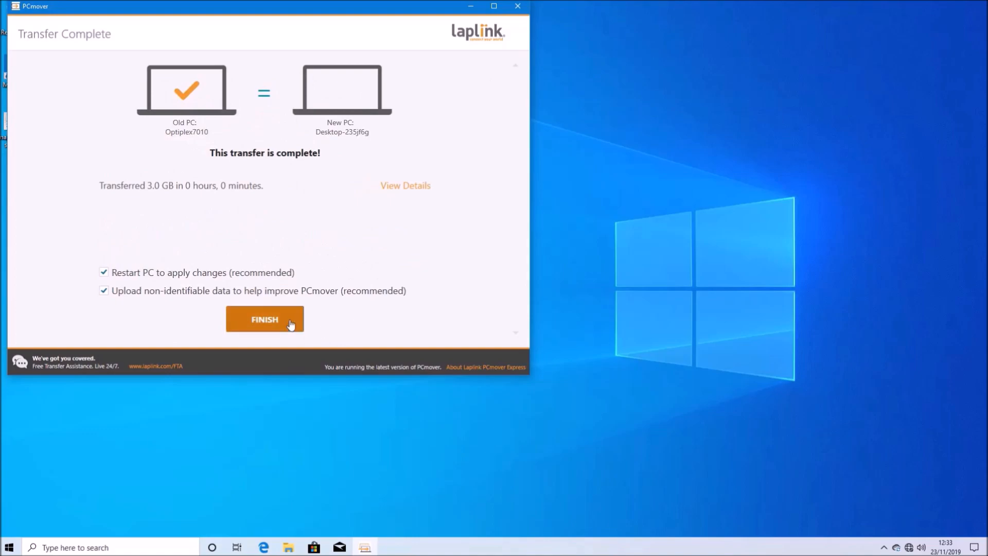
left_click(264, 319)
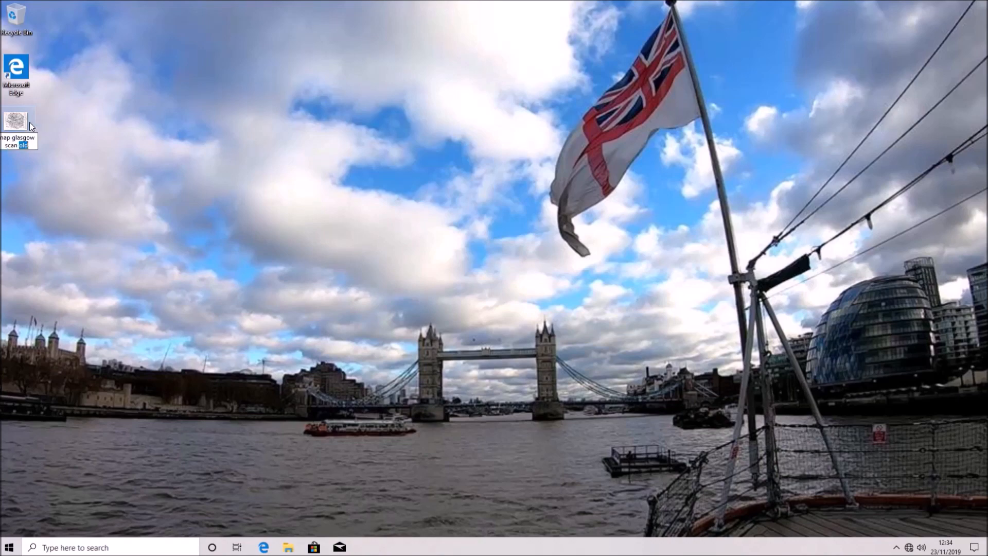
- Check the transferred Glasgow map file from the desktop in Photos and close it
double_click(16, 122)
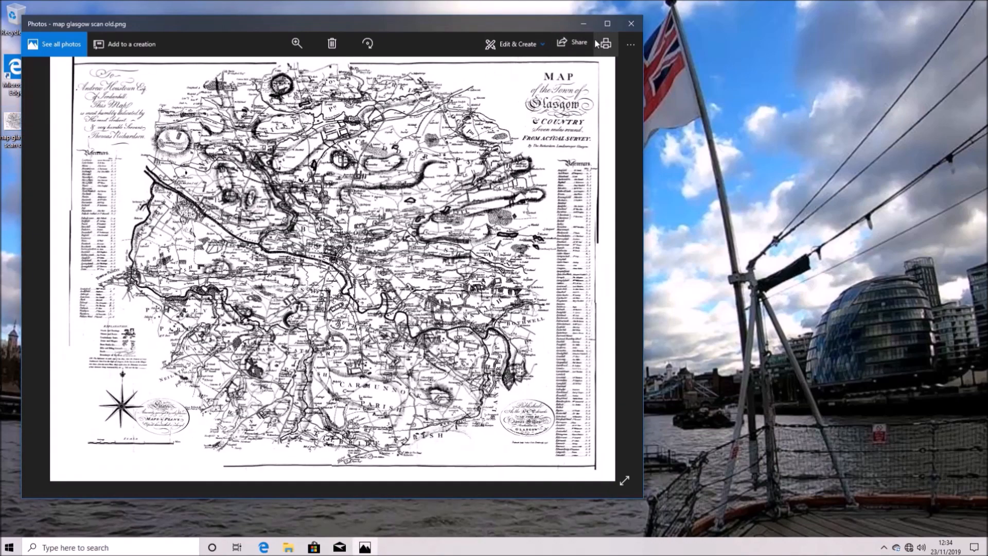
left_click(607, 24)
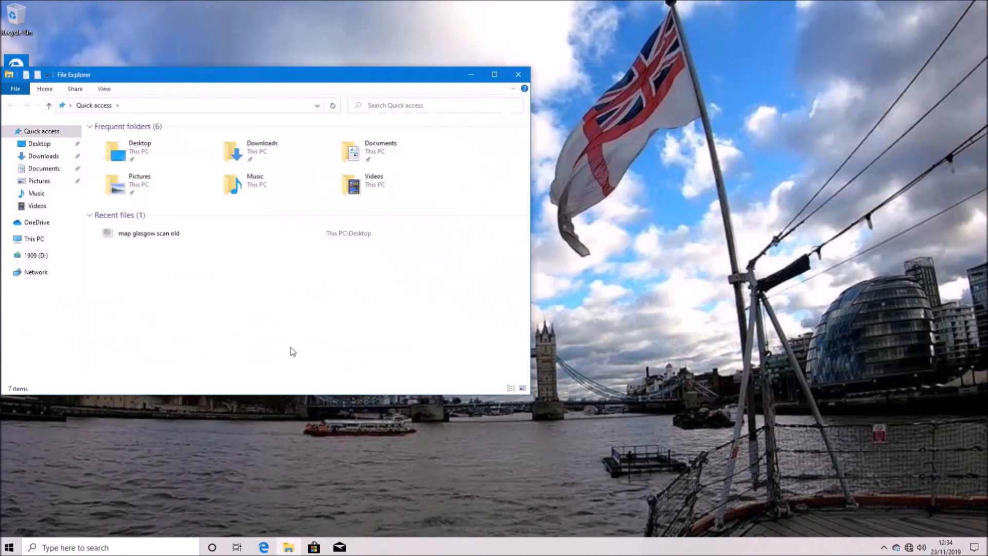
- Browse Downloads, Music, Videos, This PC and the local disk toward AppData Roaming folders
left_click(43, 155)
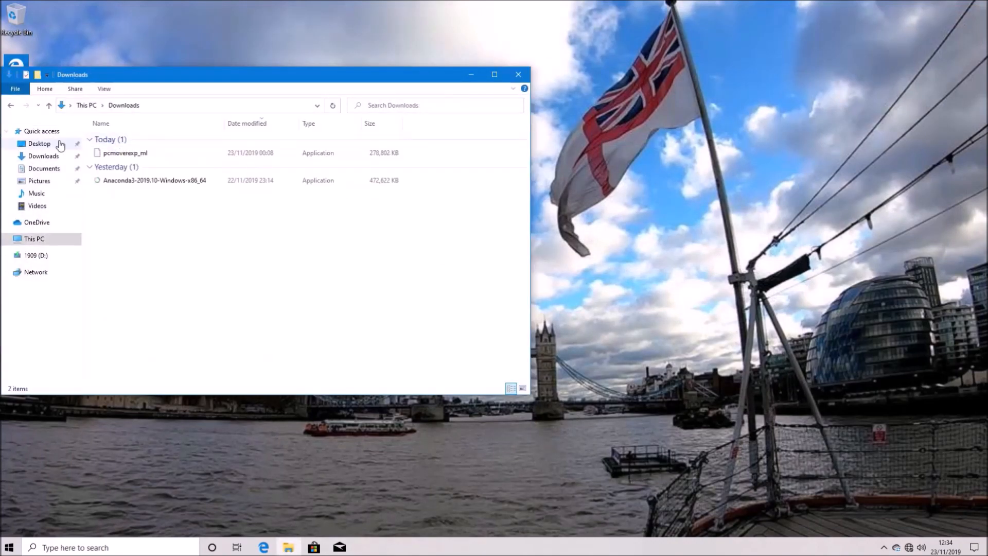
left_click(41, 131)
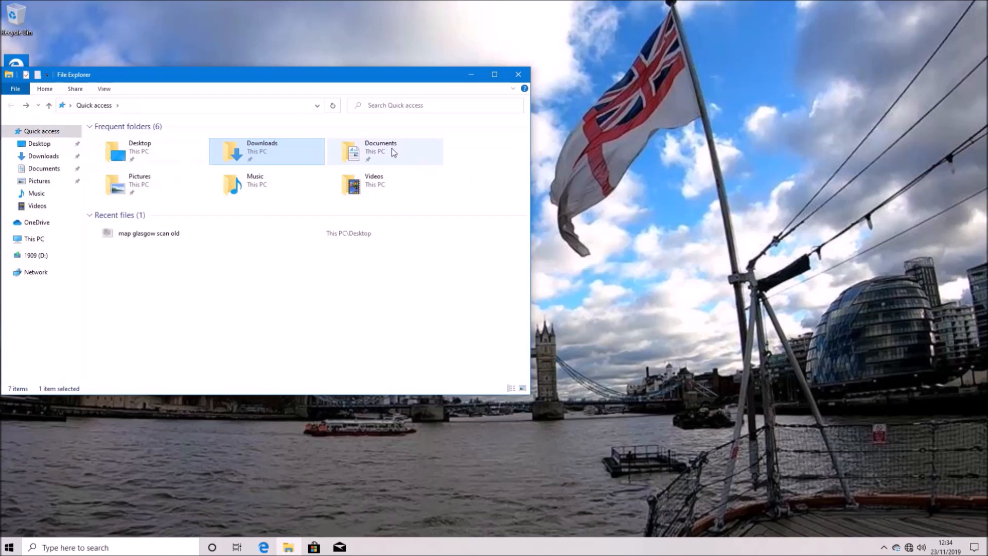
left_click(34, 238)
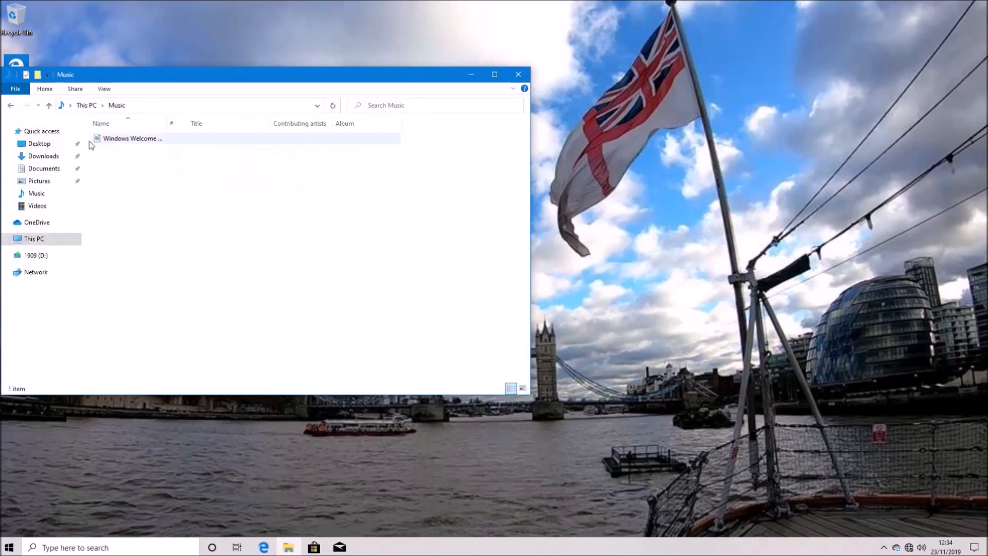
left_click(37, 206)
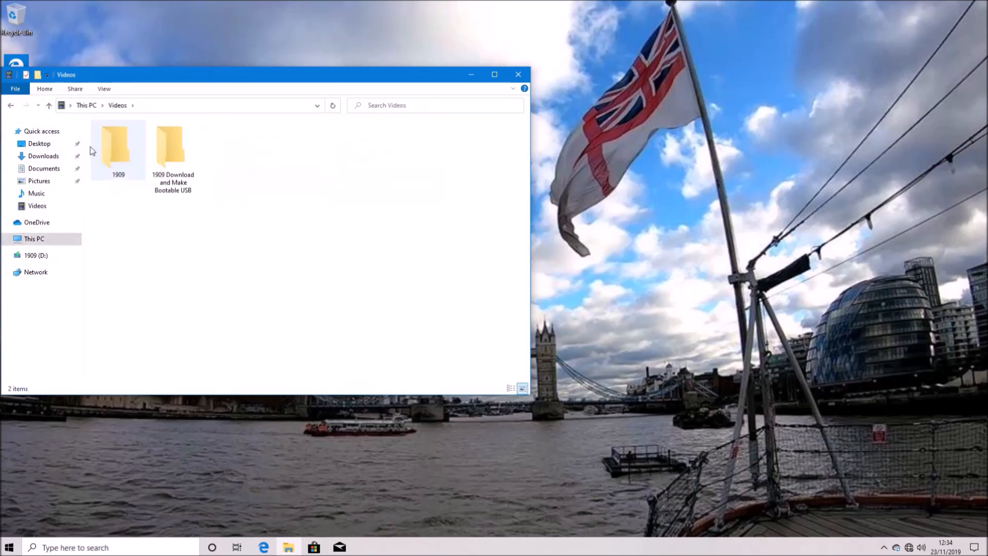
left_click(34, 238)
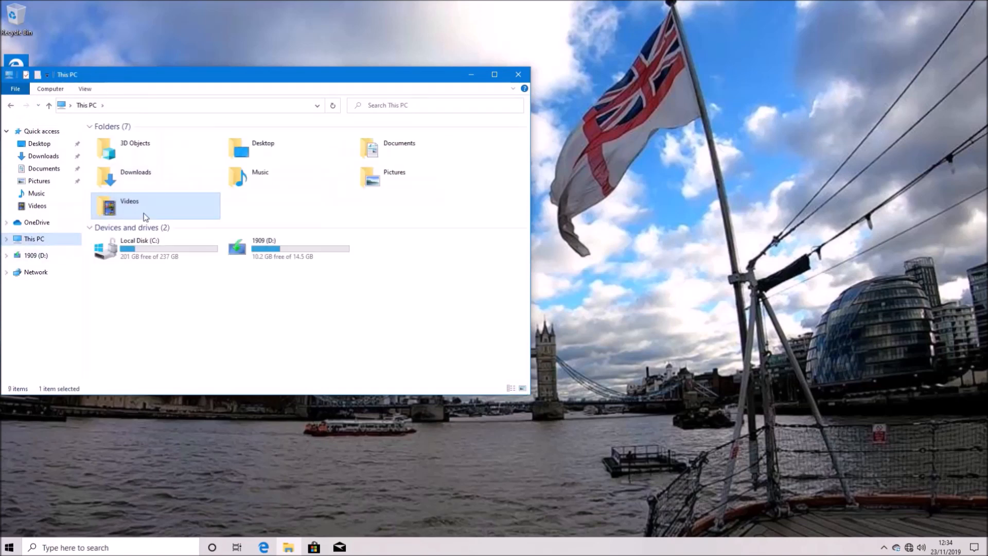
double_click(140, 248)
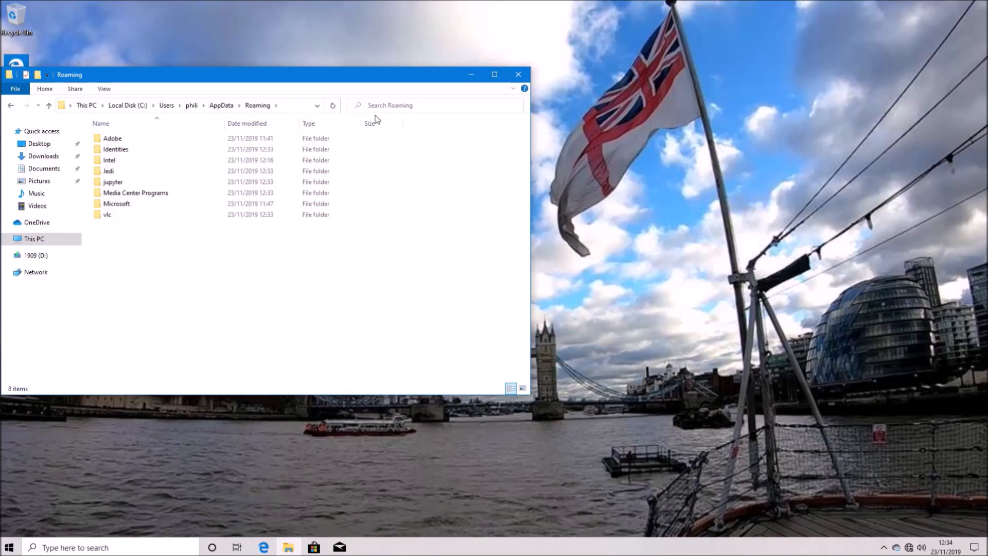
- Close File Explorer and scroll the Start menu's installed apps list
left_click(518, 74)
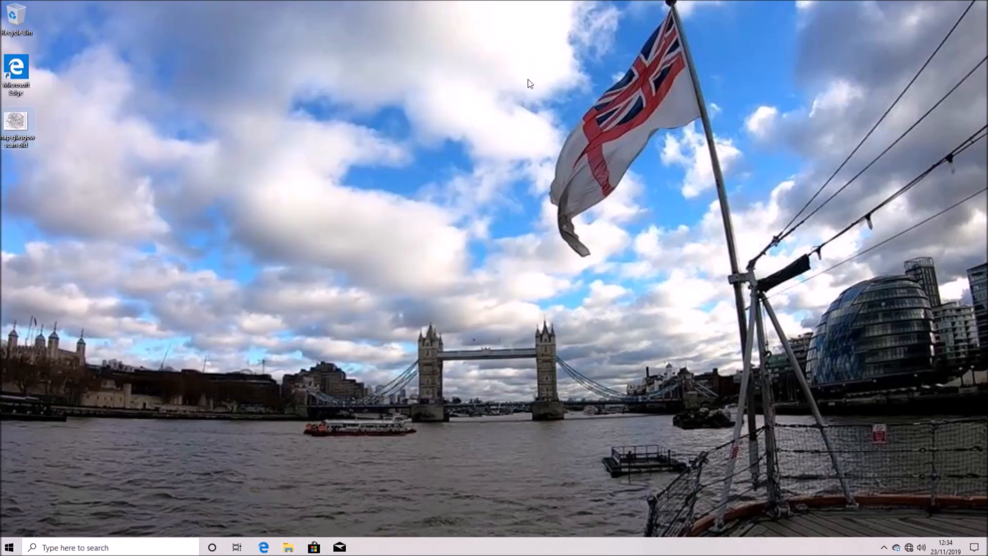
left_click(9, 547)
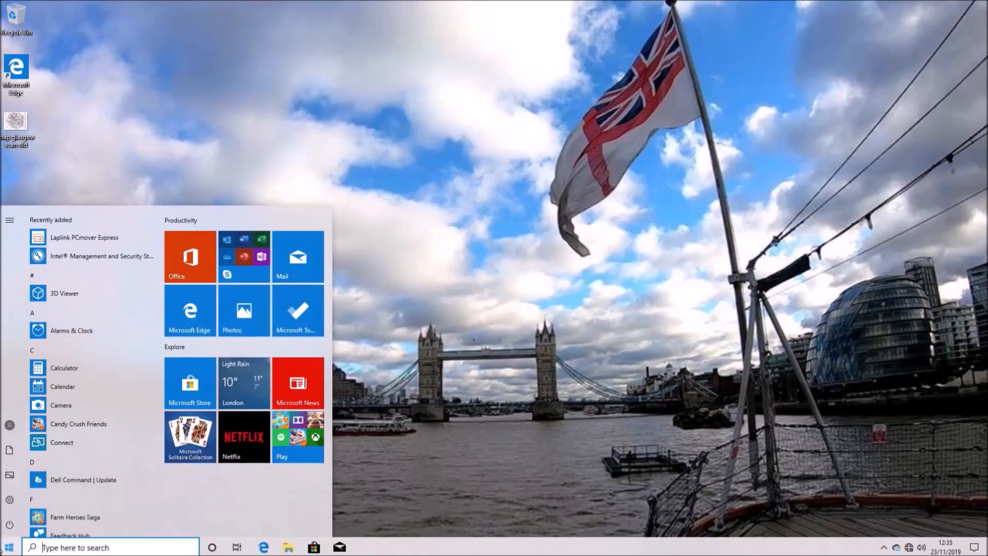
scroll("down", 3)
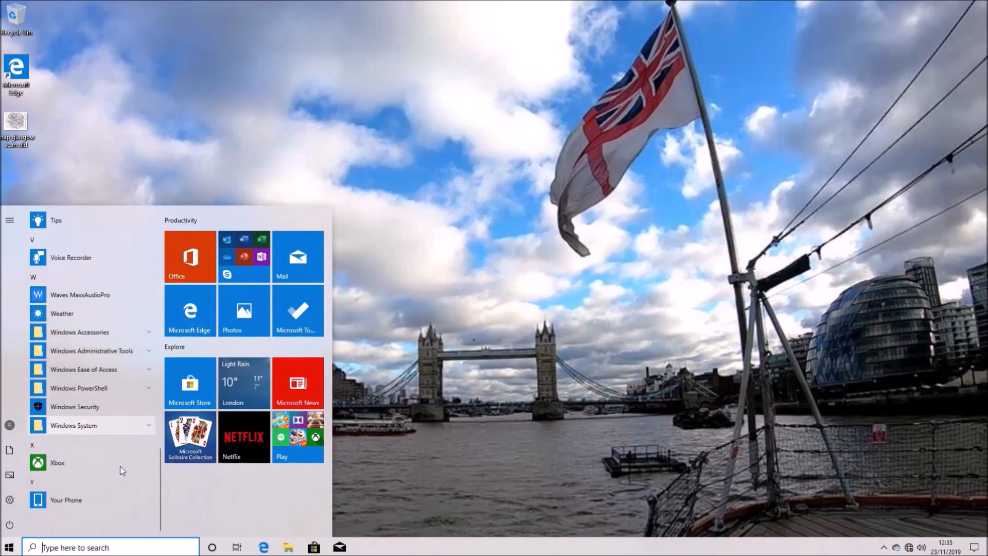